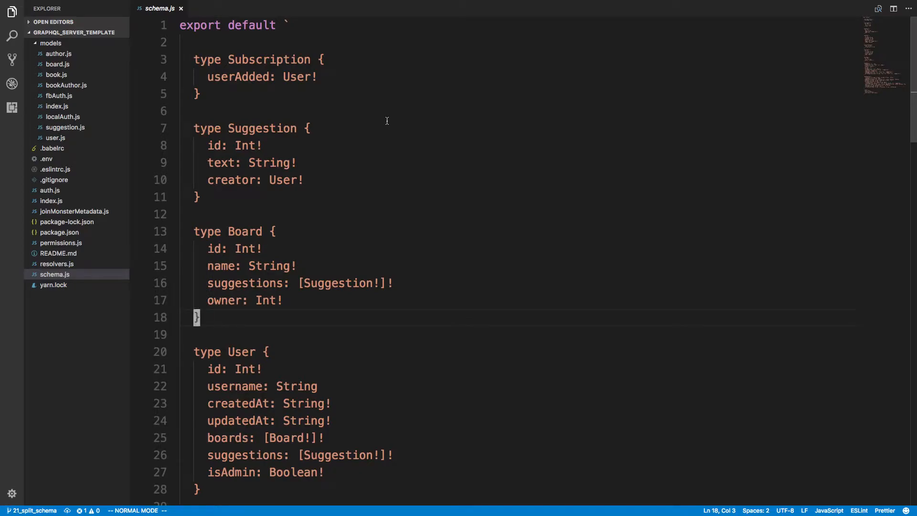
mouse_move(411, 114)
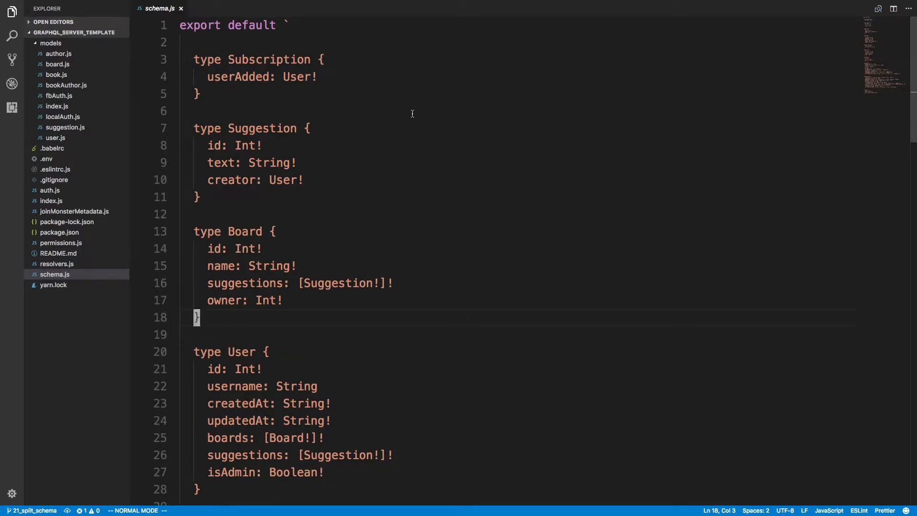
mouse_move(416, 101)
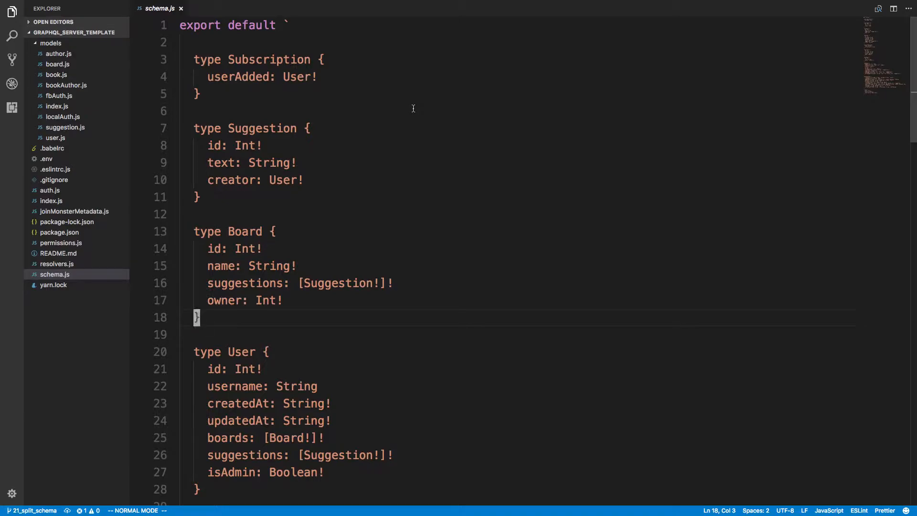
mouse_move(405, 167)
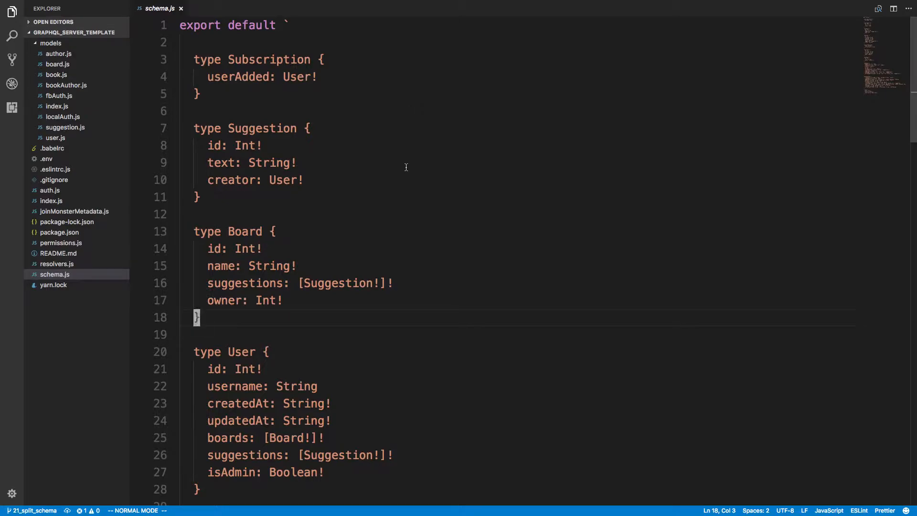
mouse_move(549, 110)
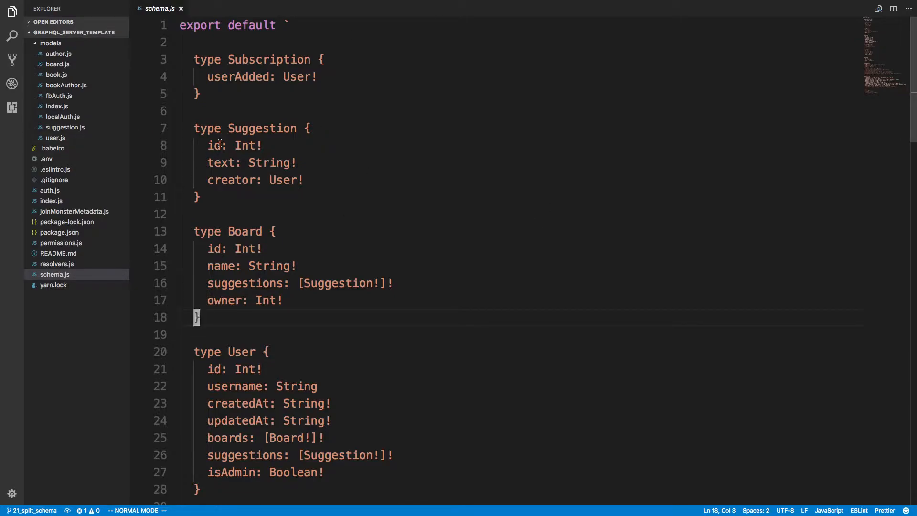
Step: Scroll through schema.js and type 'suggestion' to find the suggestion definitions
left_click(183, 42)
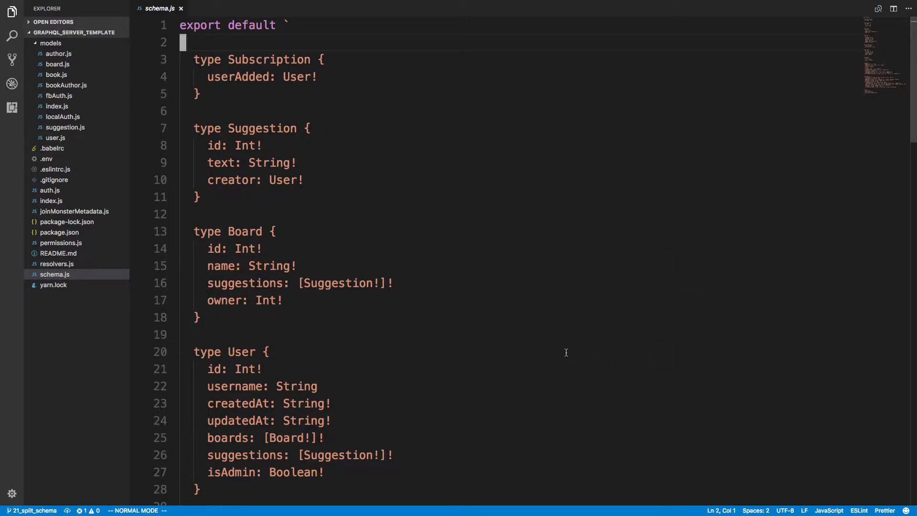
mouse_move(324, 25)
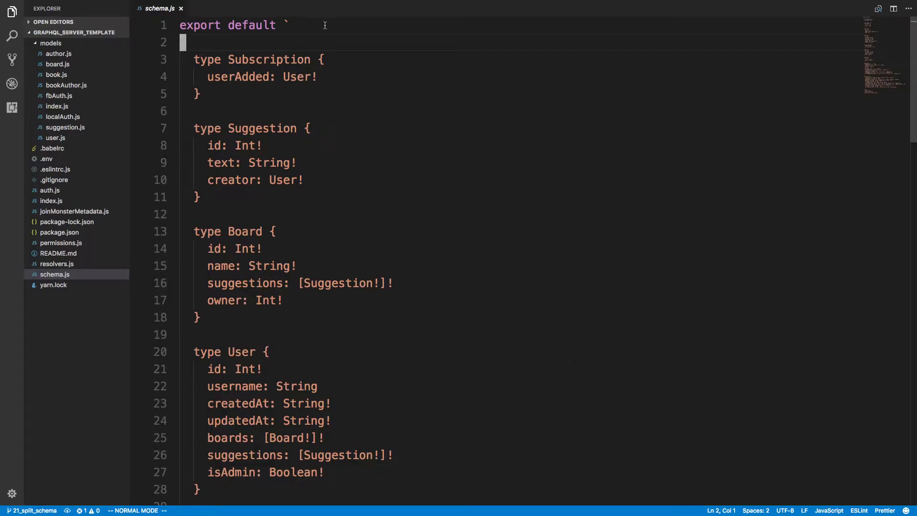
scroll("down", 3)
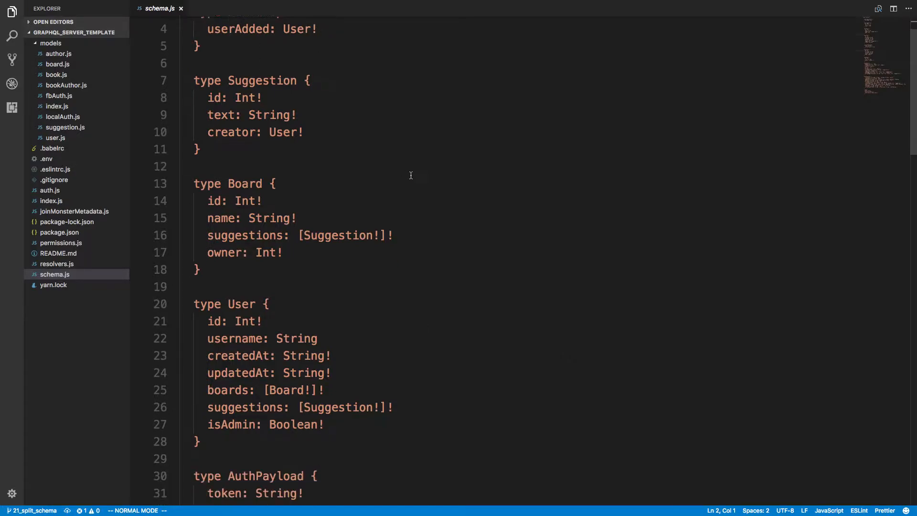
scroll("down", 3)
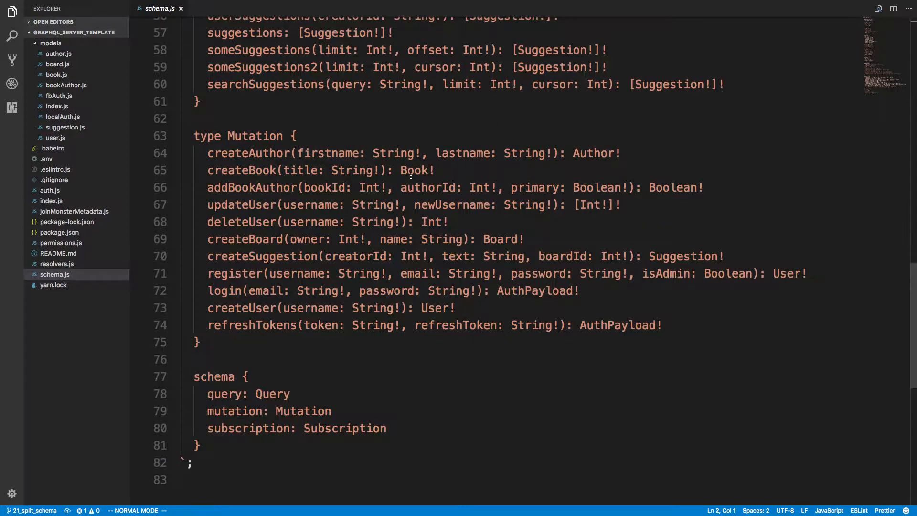
scroll("up", 3)
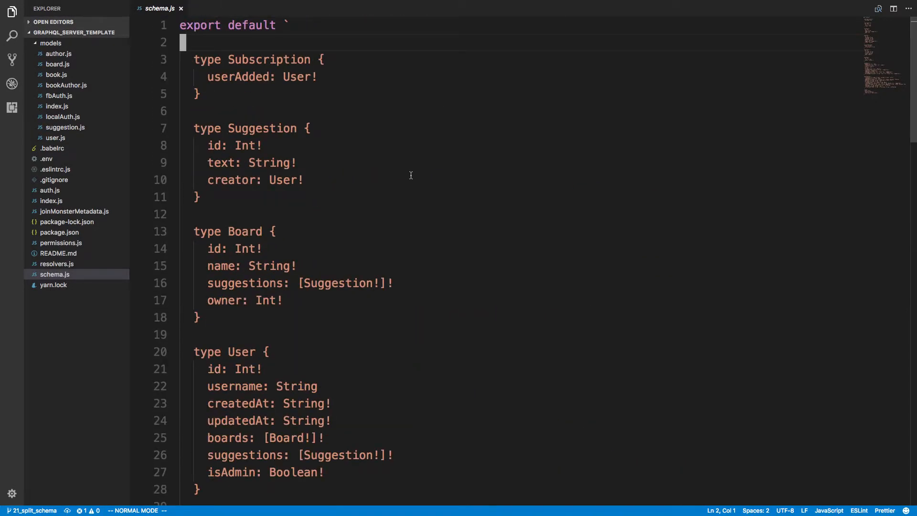
mouse_move(344, 138)
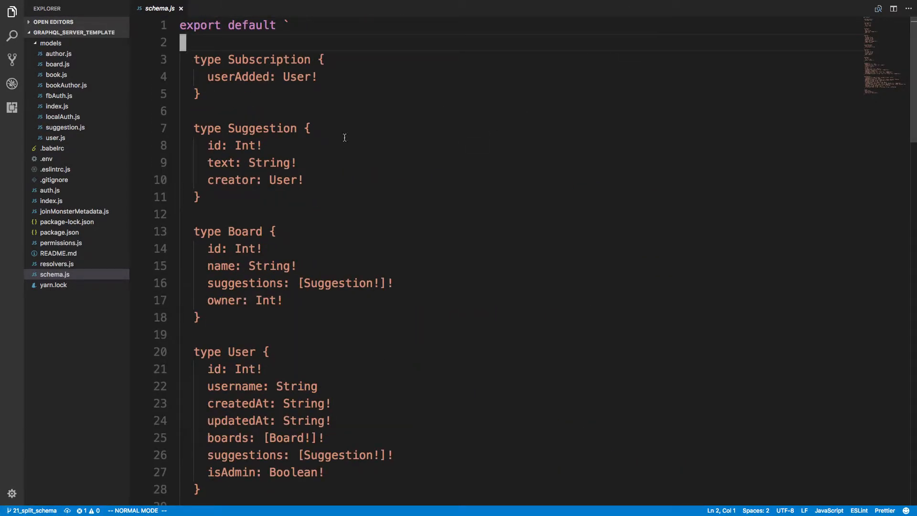
scroll("down", 3)
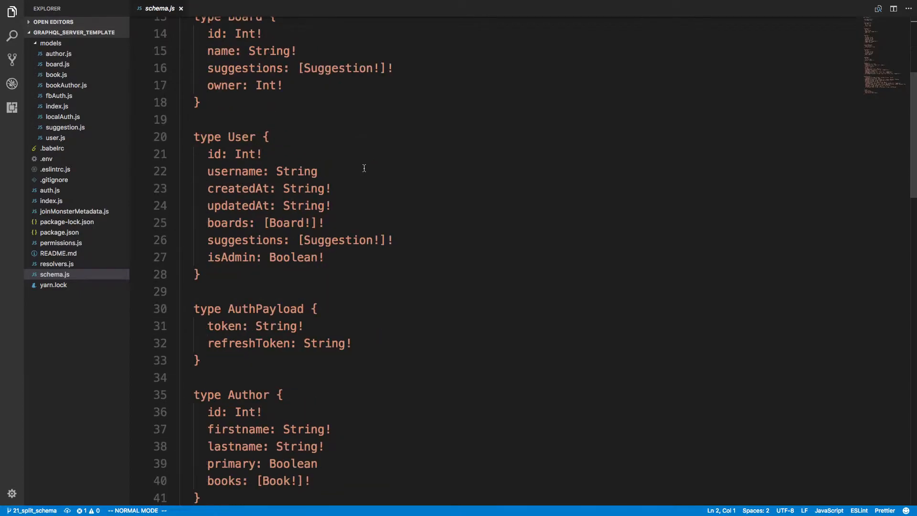
scroll("down", 3)
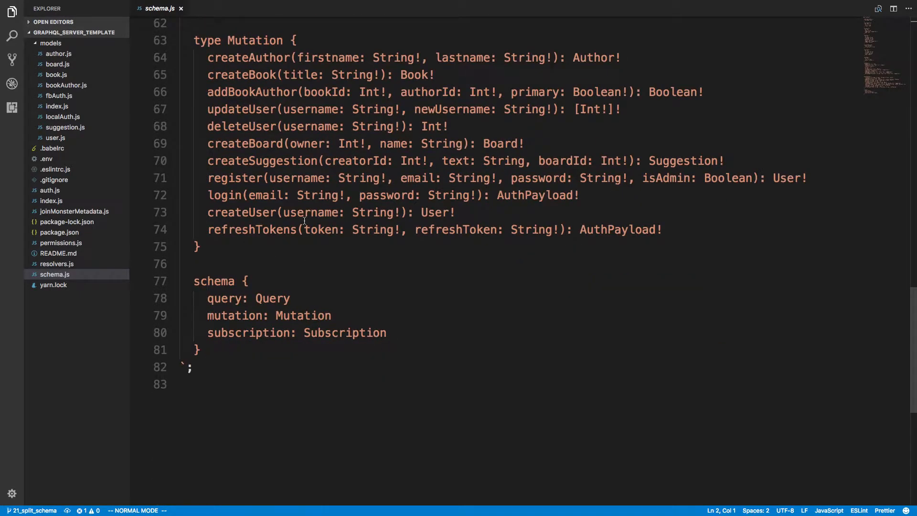
scroll("up", 3)
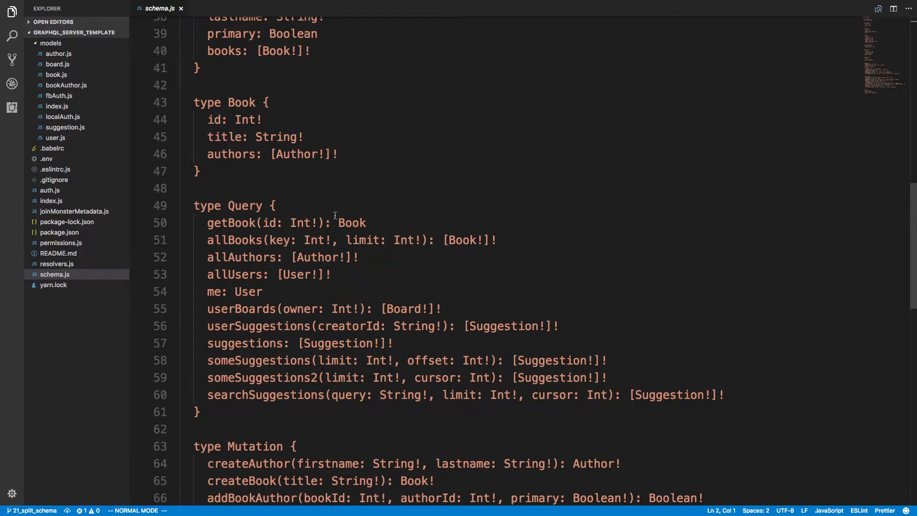
scroll("up", 3)
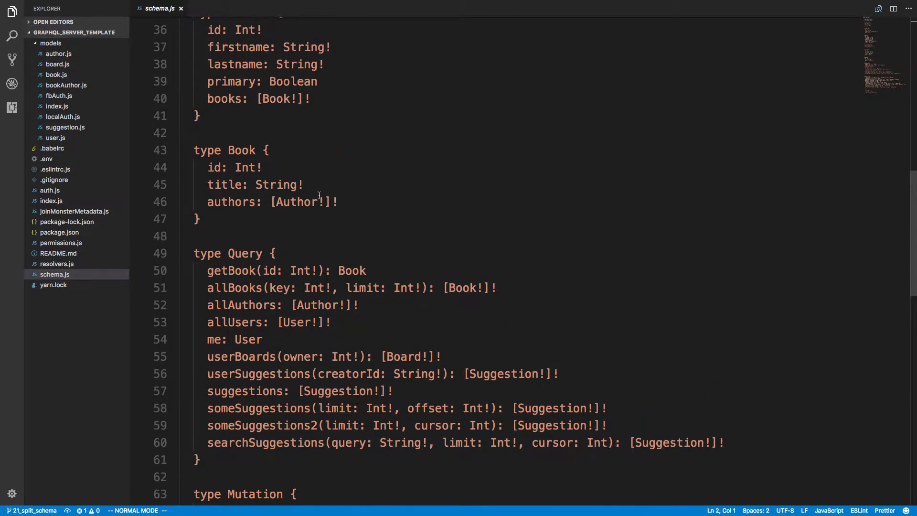
scroll("up", 3)
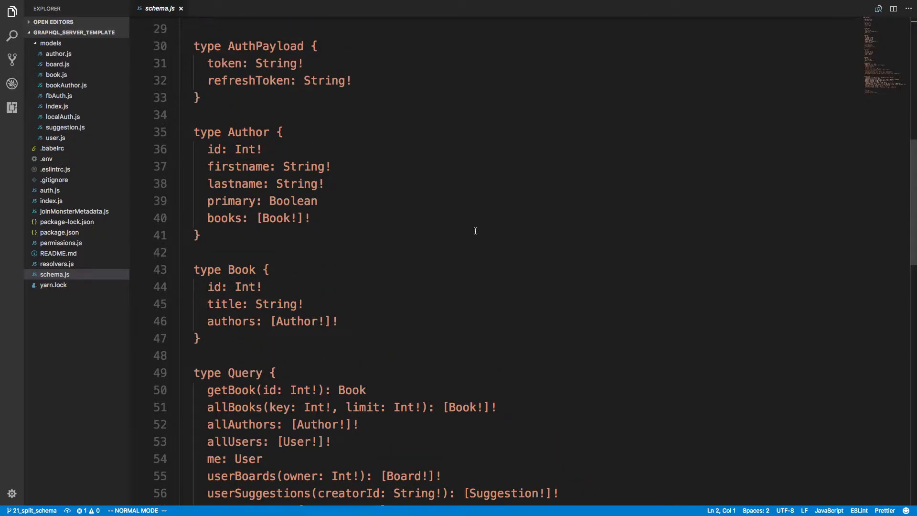
scroll("up", 3)
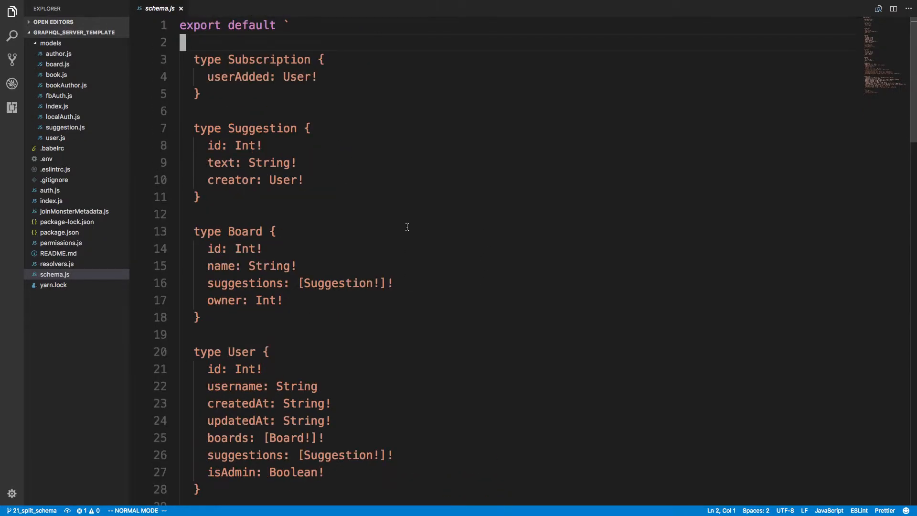
mouse_move(198, 300)
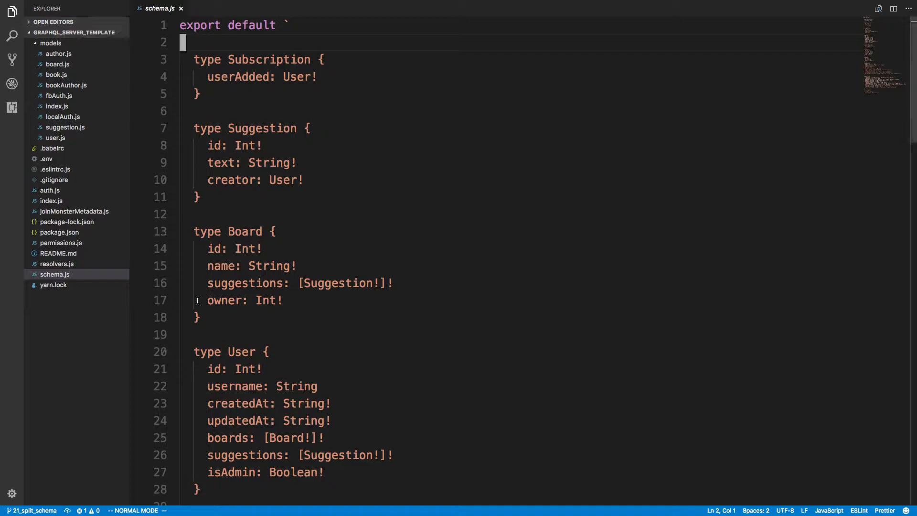
mouse_move(316, 112)
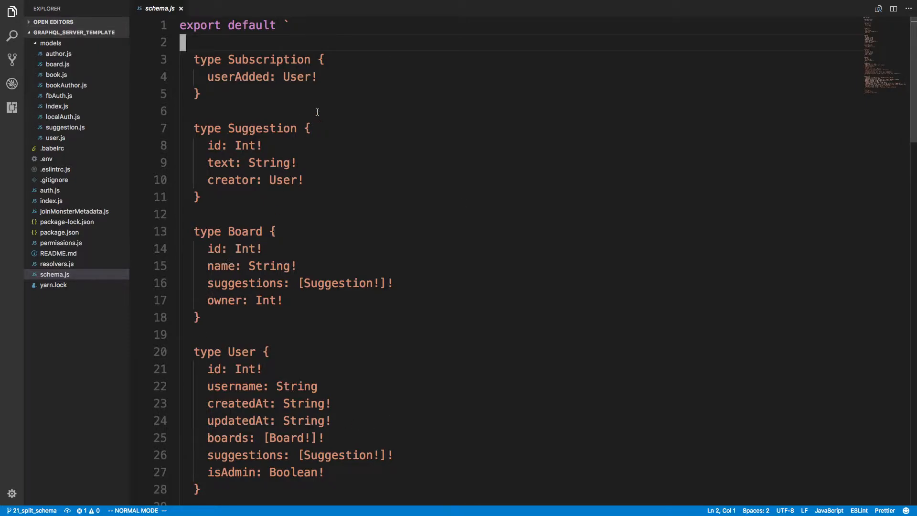
scroll("down", 3)
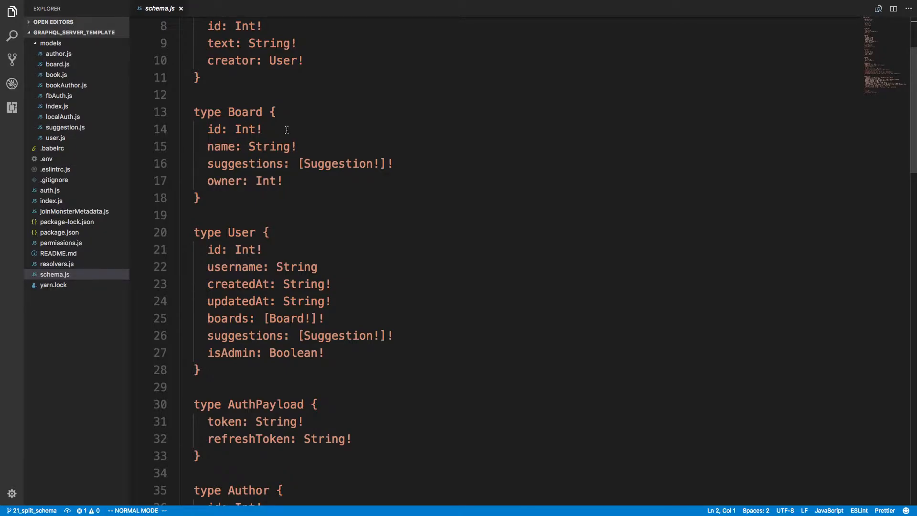
scroll("up", 3)
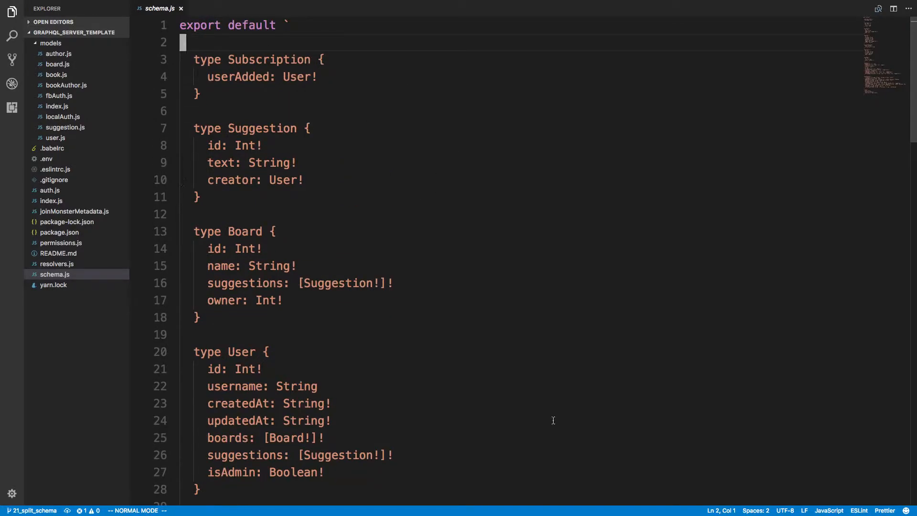
mouse_move(455, 218)
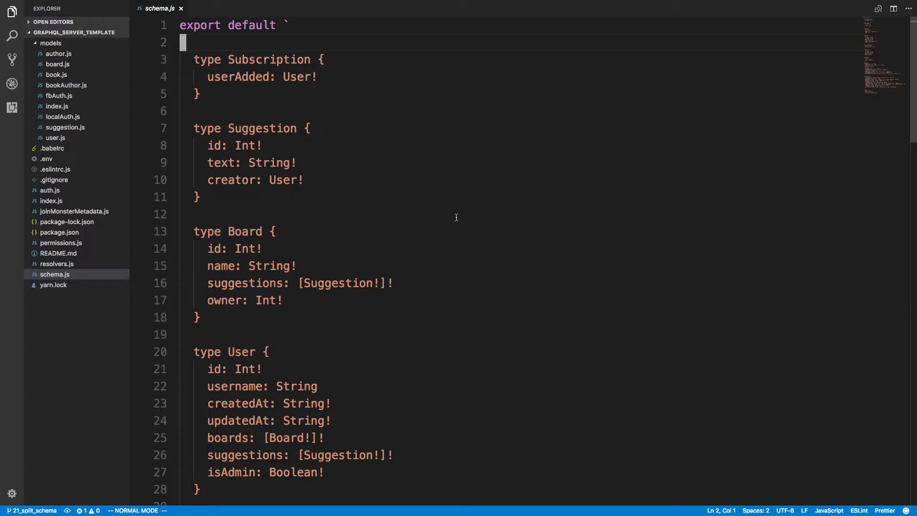
mouse_move(276, 234)
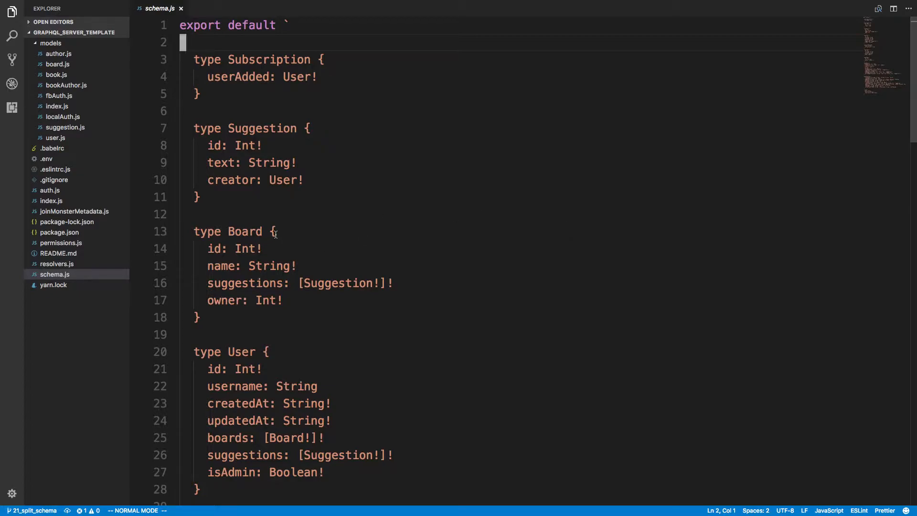
mouse_move(262, 180)
type("${")
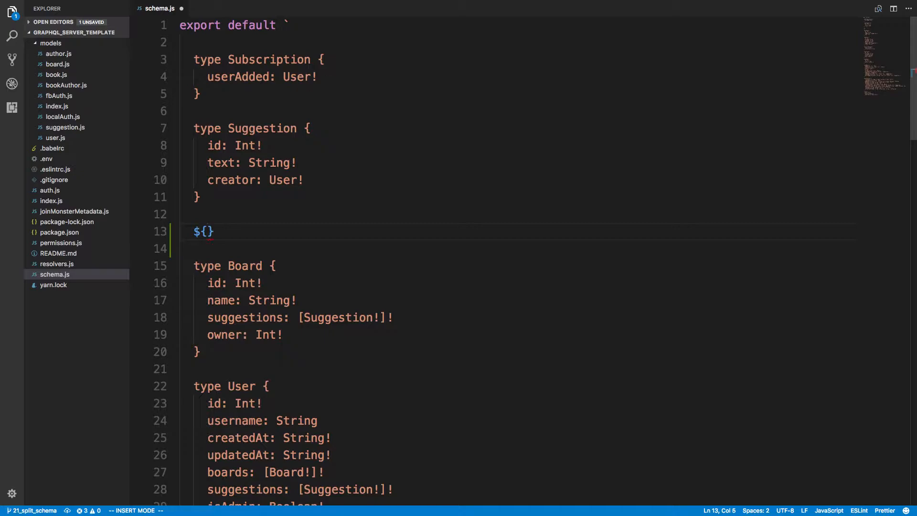
type("suggestion")
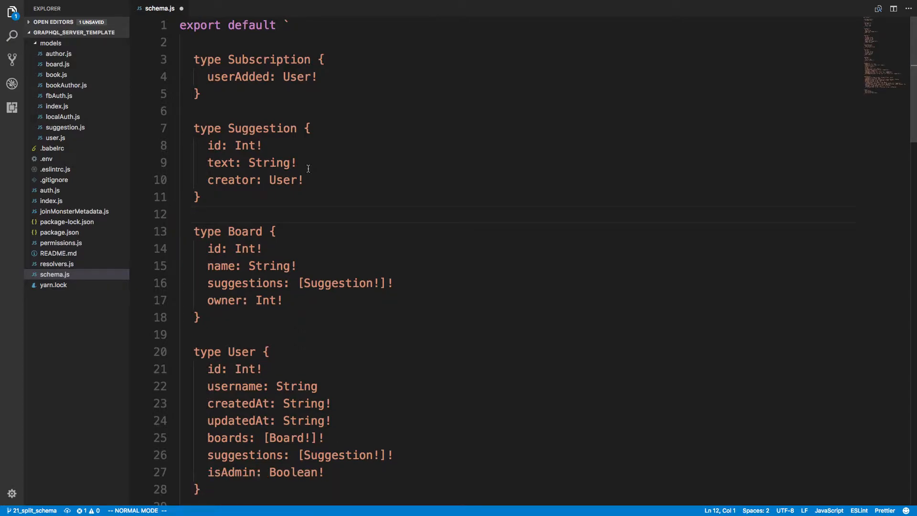
Step: Create a schema folder, move schema.js into it, and start renaming it
right_click(76, 274)
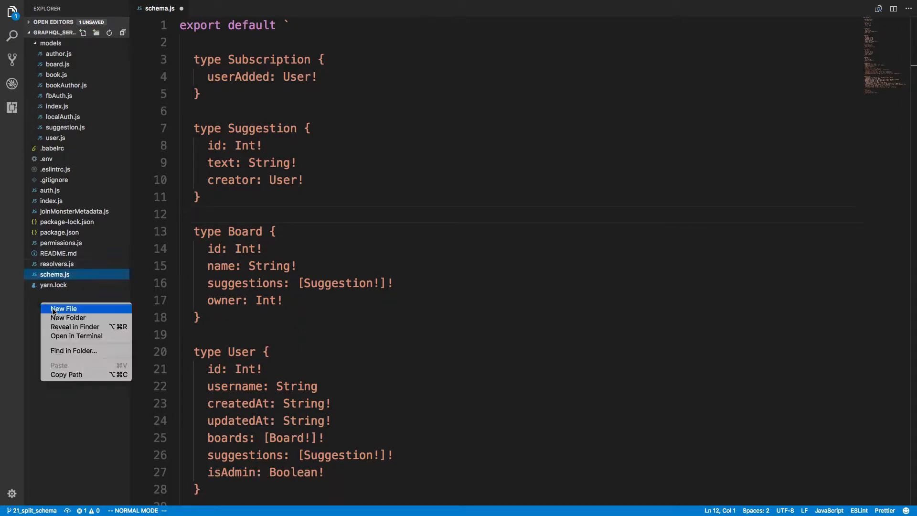
left_click(63, 308)
type("schema")
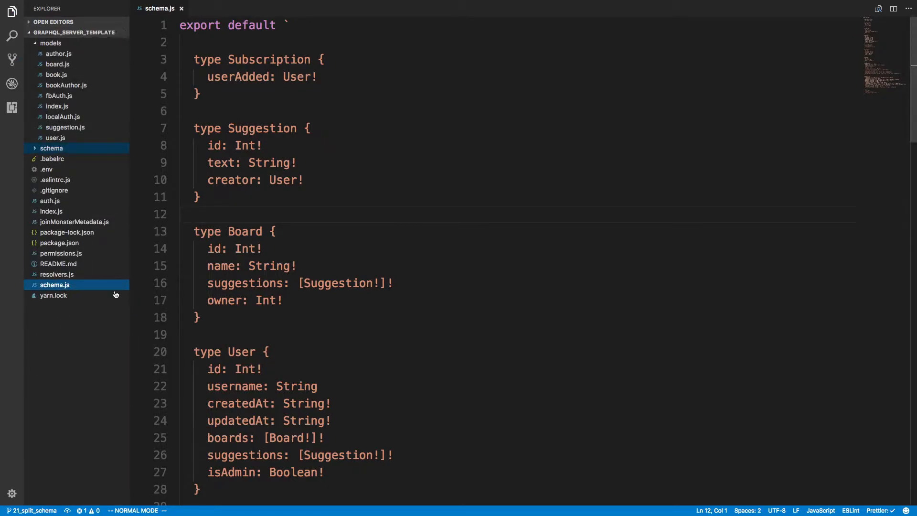
left_click(51, 148)
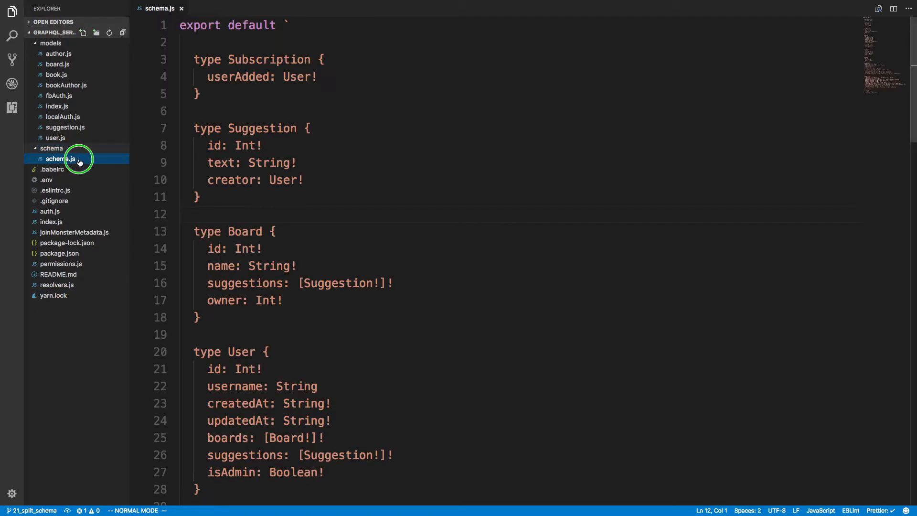
right_click(60, 159)
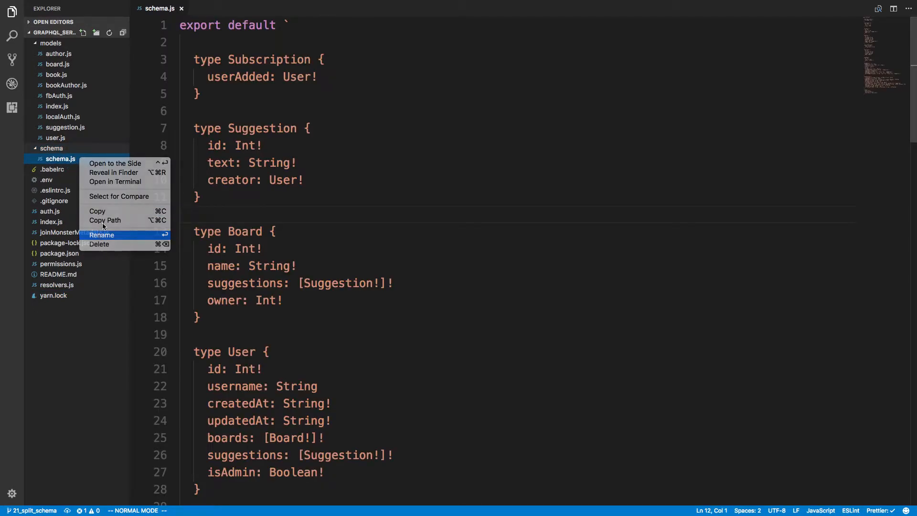
left_click(102, 234)
type("index")
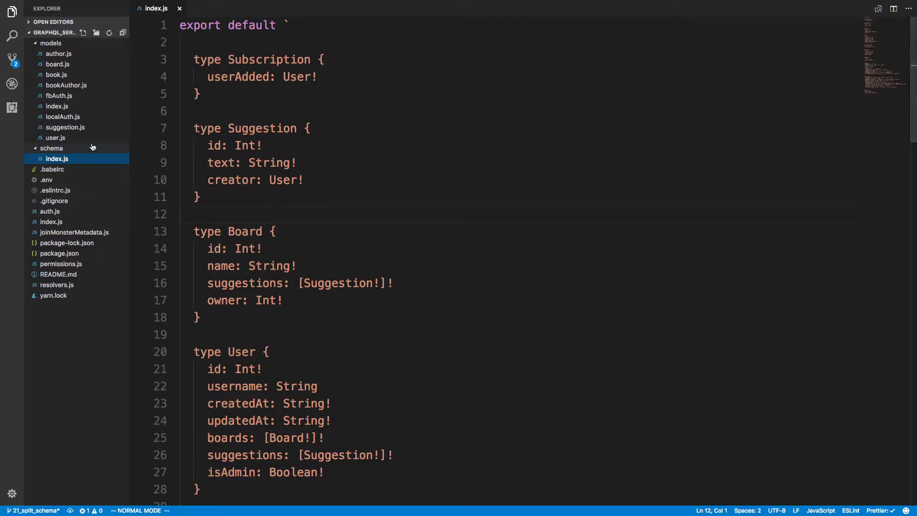
scroll("down", 3)
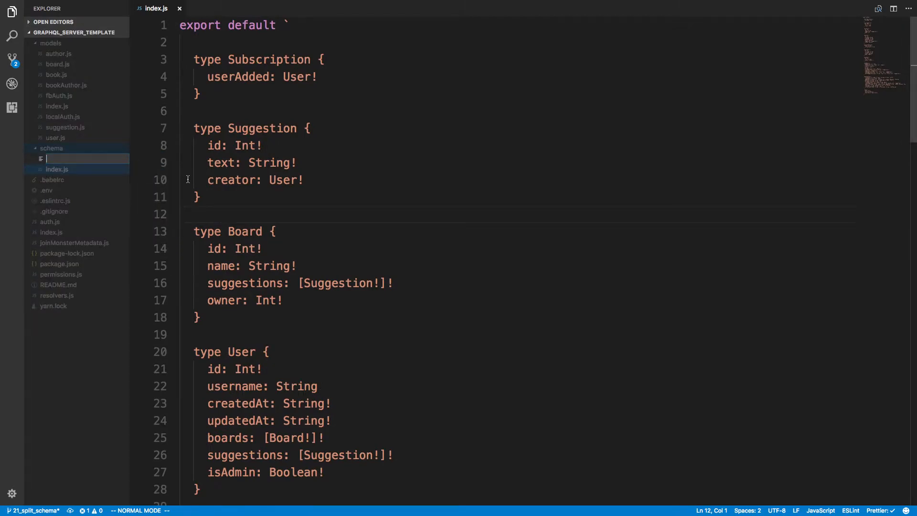
mouse_move(112, 180)
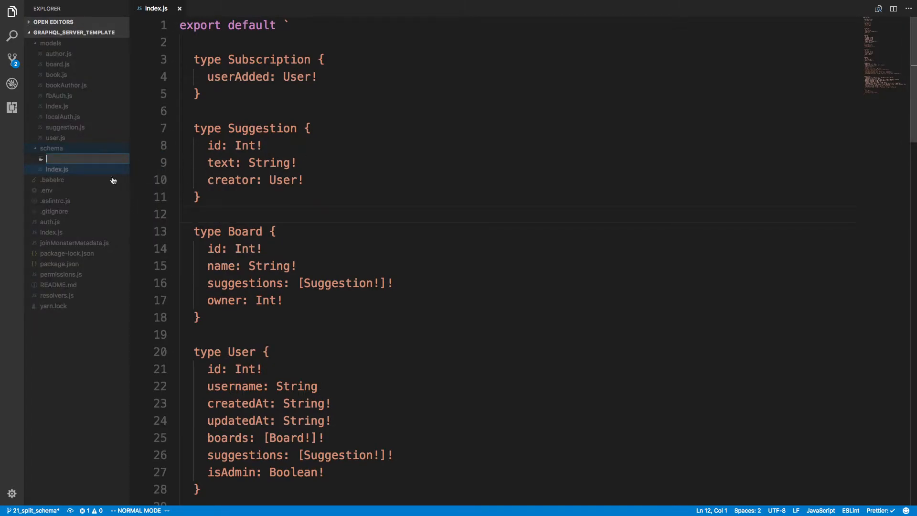
Step: Create Suggestion.js exporting empty `types`, `queries` and `mutations` template strings
type("Suggest")
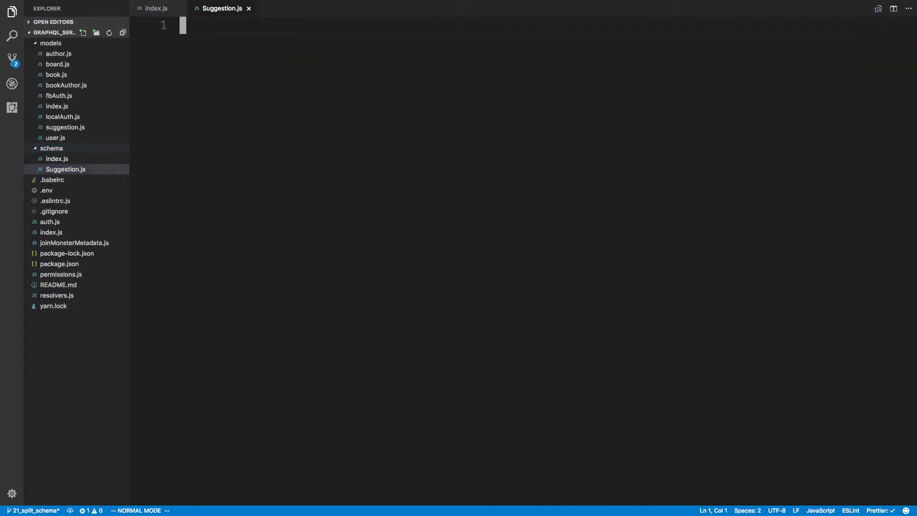
key("i")
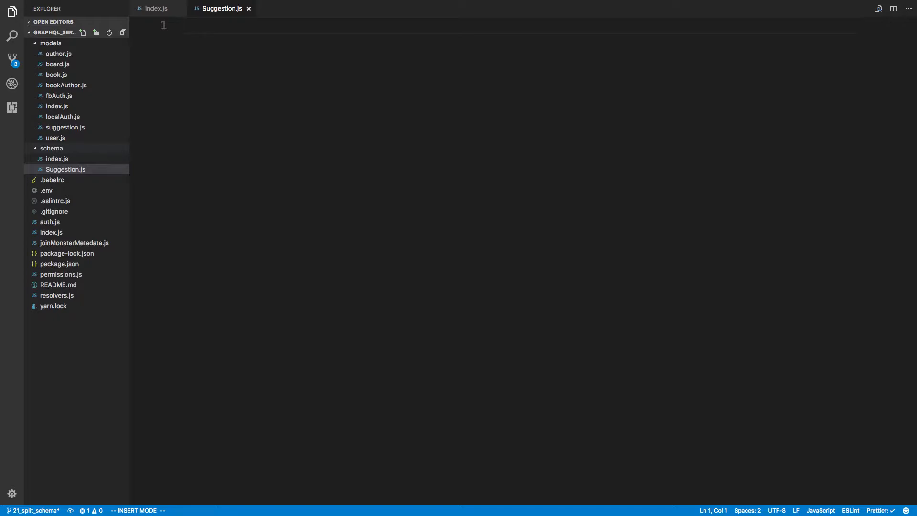
mouse_move(112, 81)
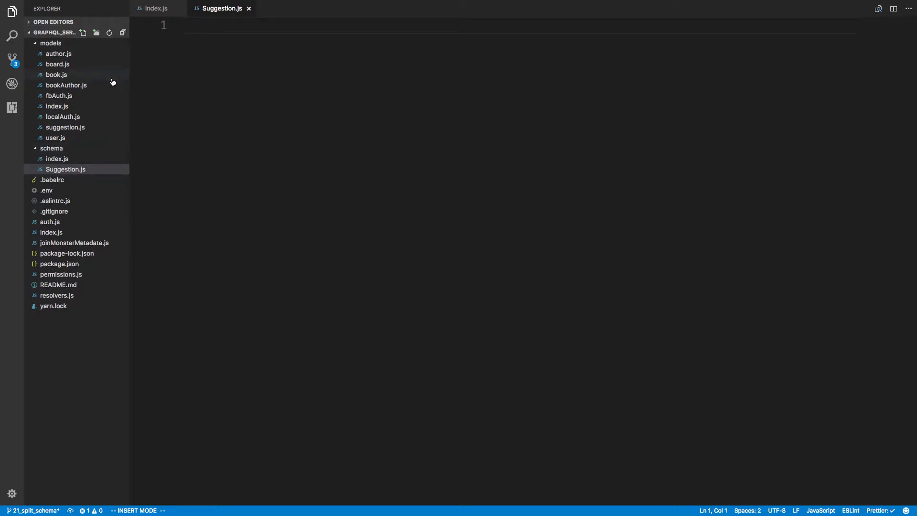
type("export const t")
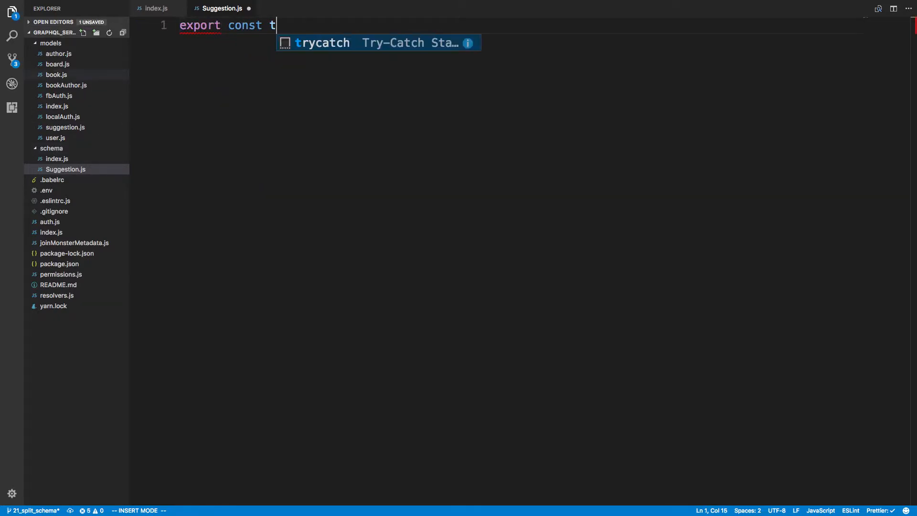
type("ypes = ``")
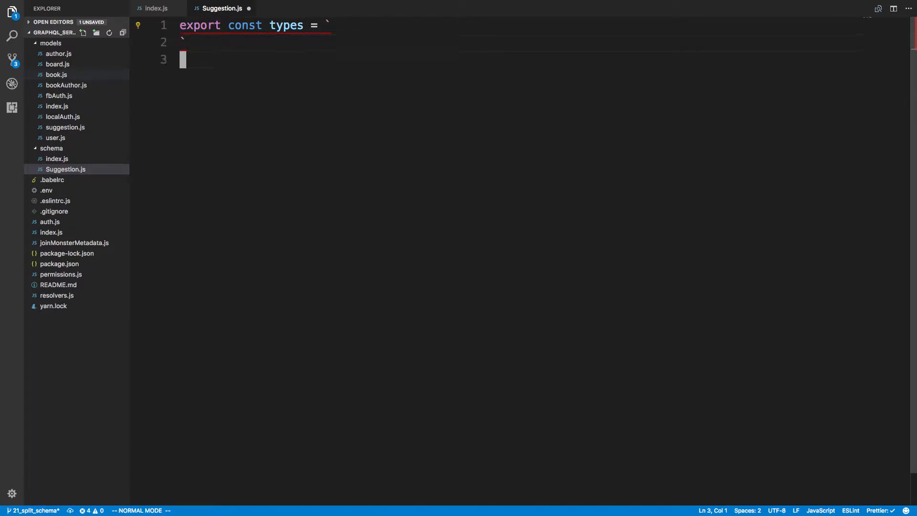
type("export const `")
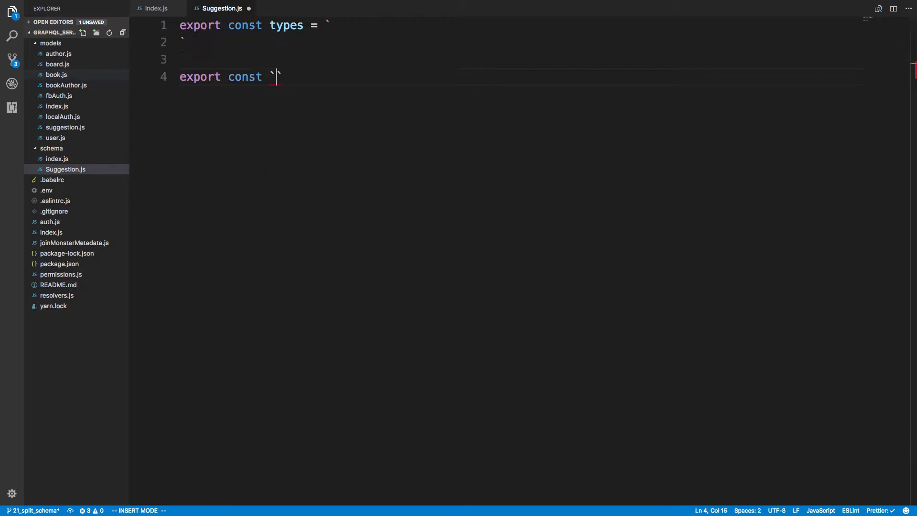
type("queries =")
type("c")
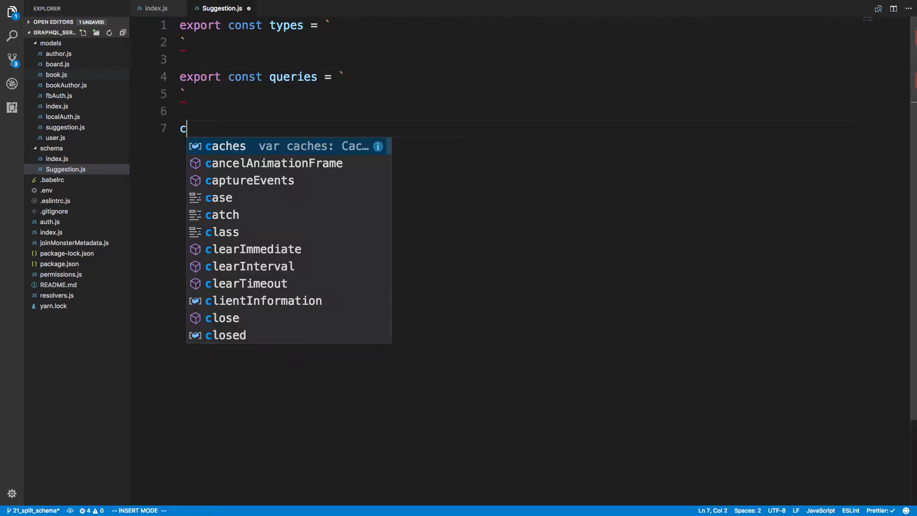
type("export const m")
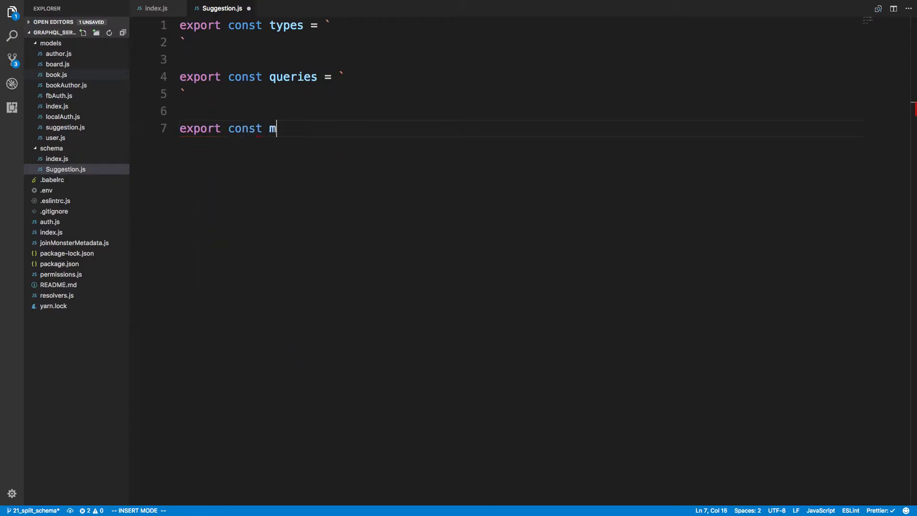
type("utations = `")
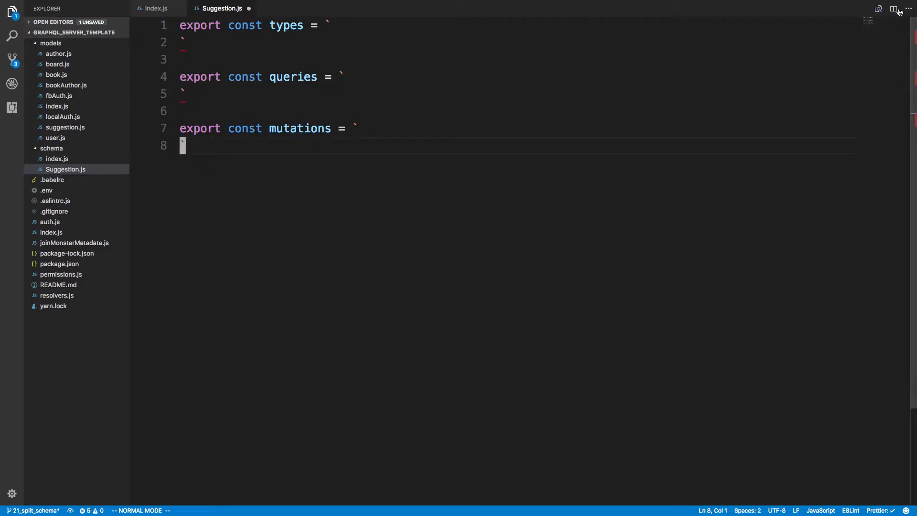
Step: Show index.js beside Suggestion.js and move over the Suggestion type and userSuggestions query
left_click(894, 8)
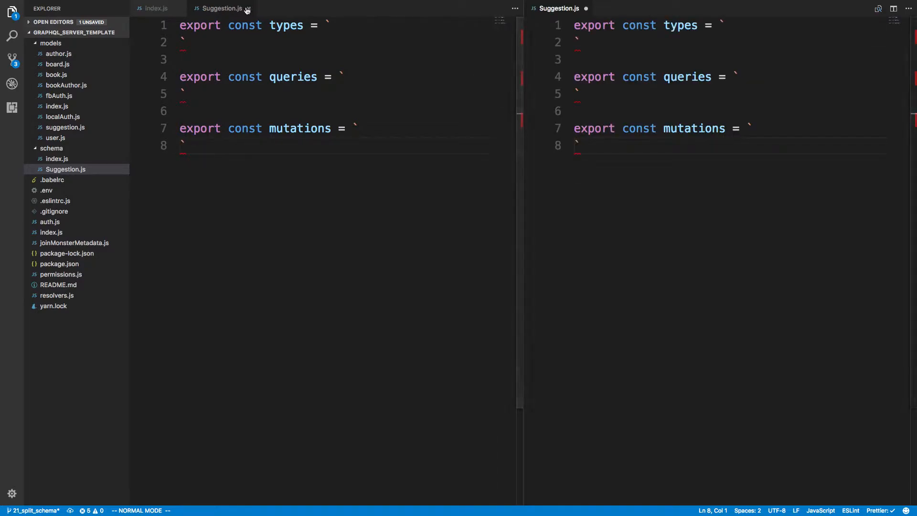
left_click(156, 8)
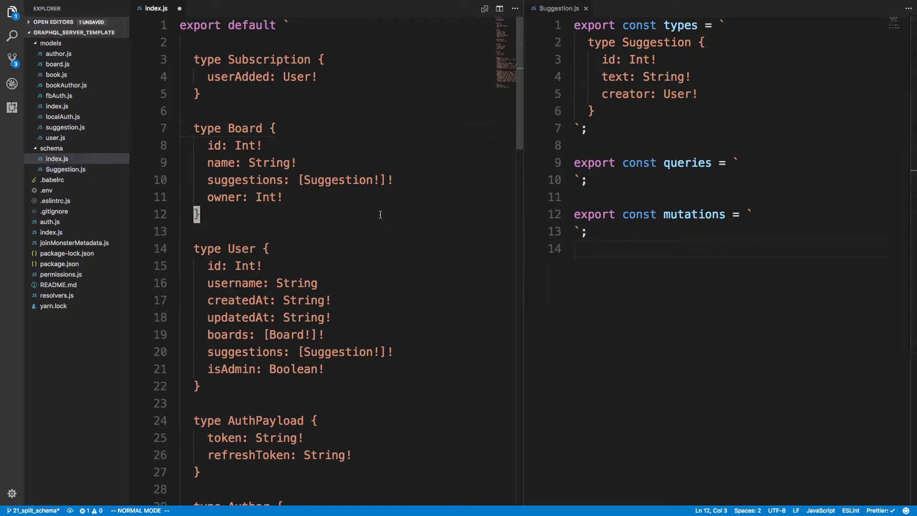
scroll("down", 3)
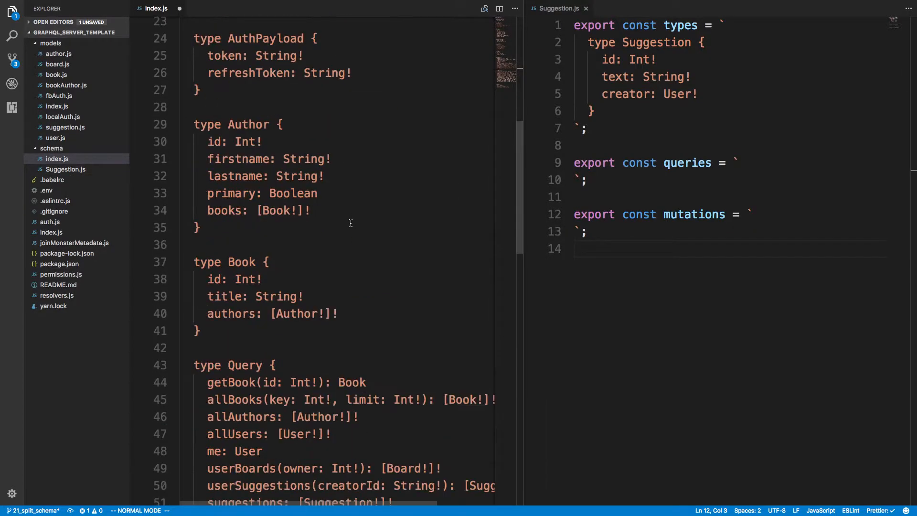
scroll("down", 3)
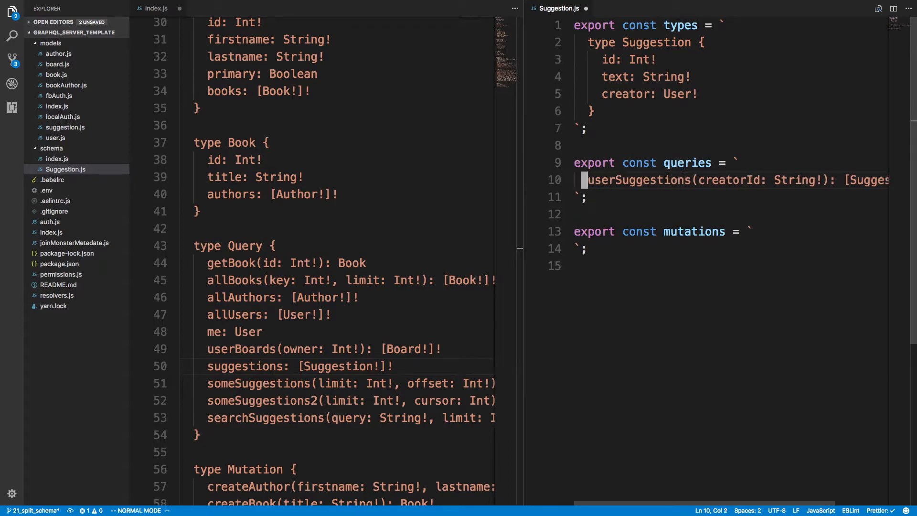
Step: Move suggestions, someSuggestions, someSuggestions2, searchSuggestions and createSuggestion into Suggestion.js
left_click(260, 349)
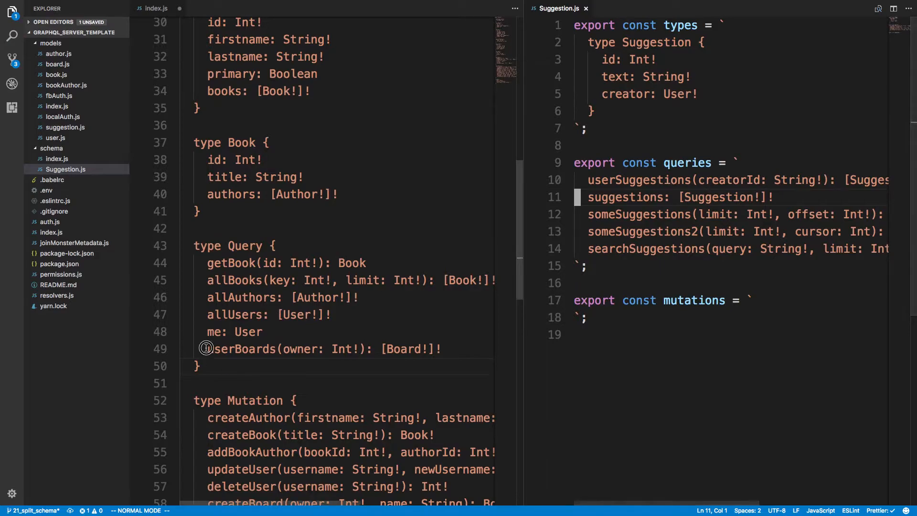
left_click(207, 348)
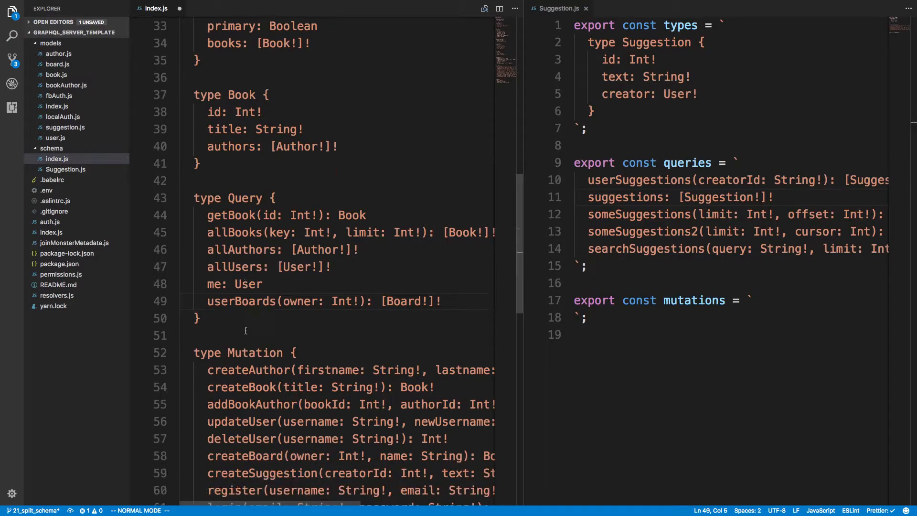
scroll("down", 3)
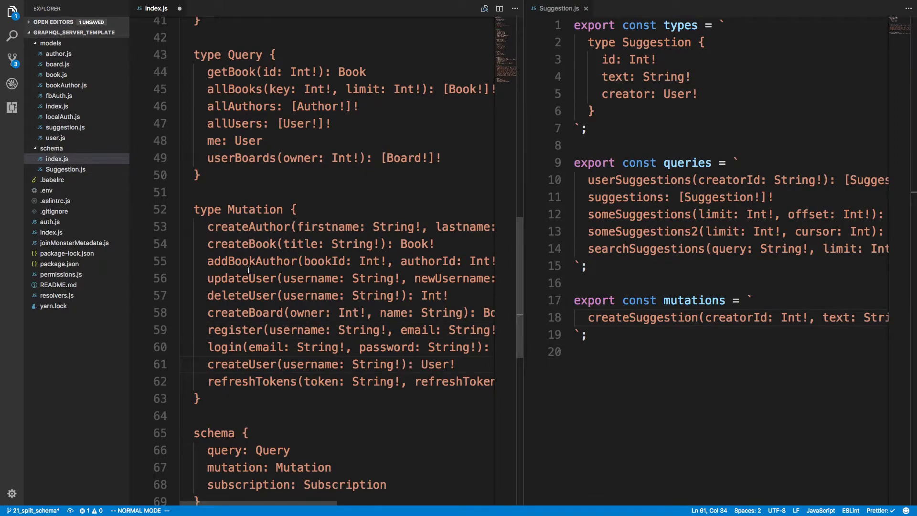
scroll("down", 3)
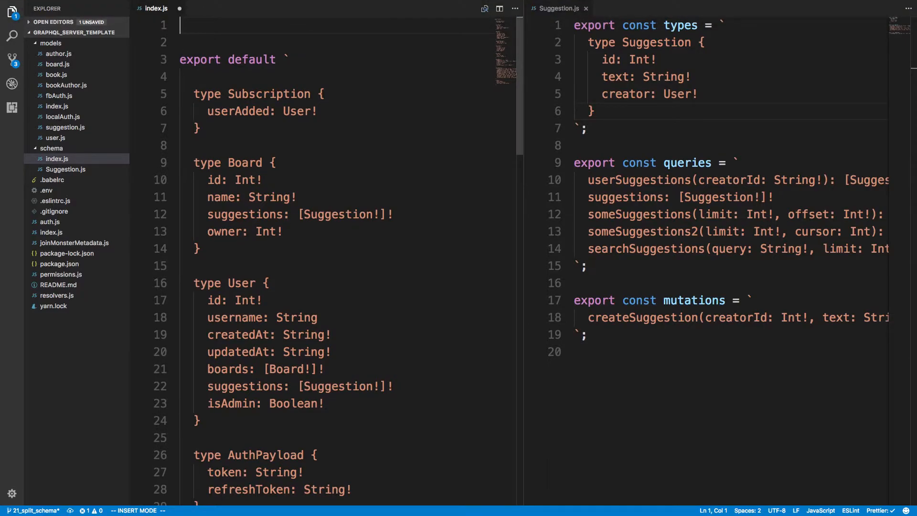
Step: Add import { types, queries, mutations } from './Suggestion' atop index.js and save
type("import")
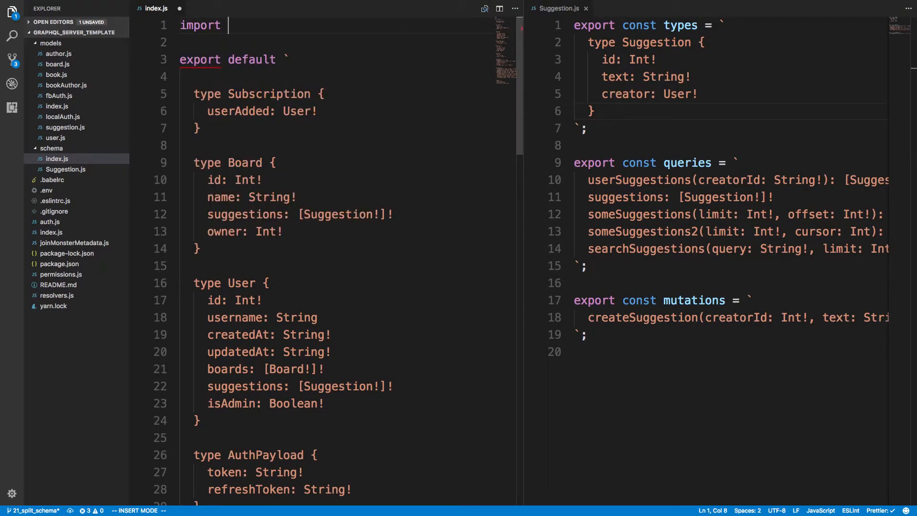
type("*")
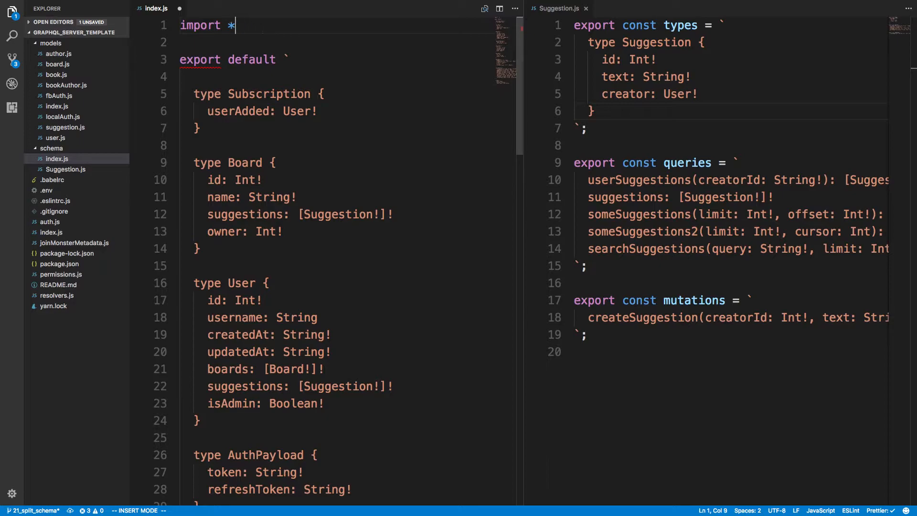
type("{ }")
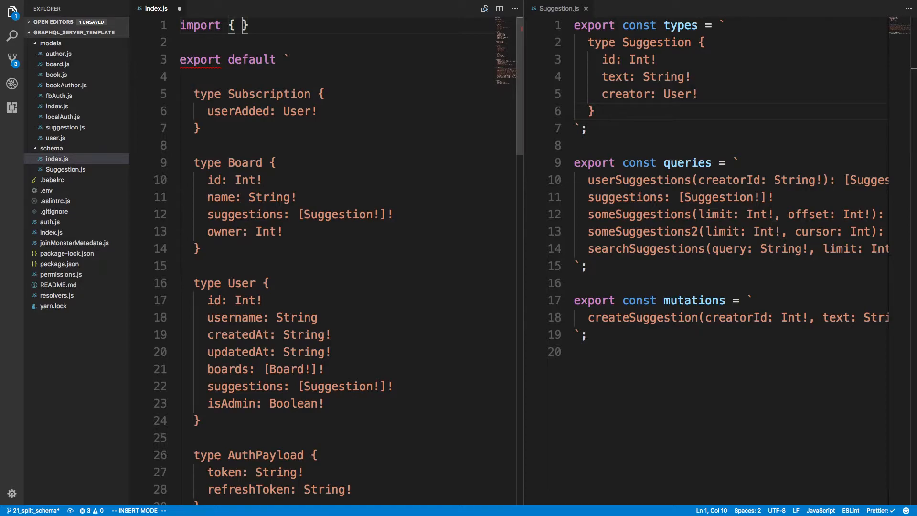
type("types, queries, mutations")
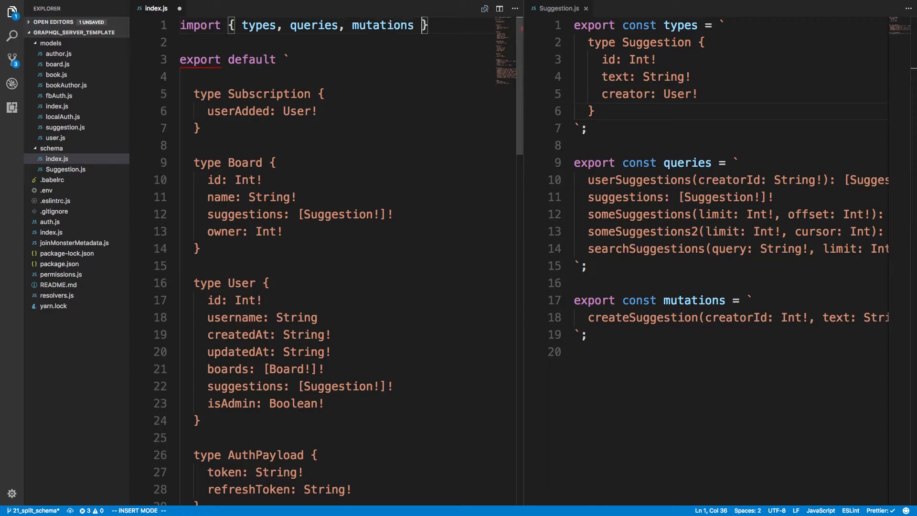
type("from './S")
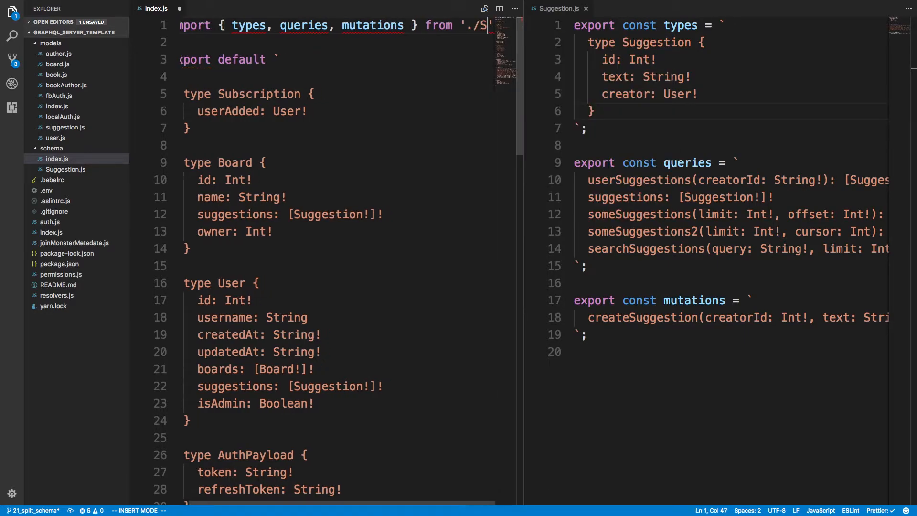
key("Escape")
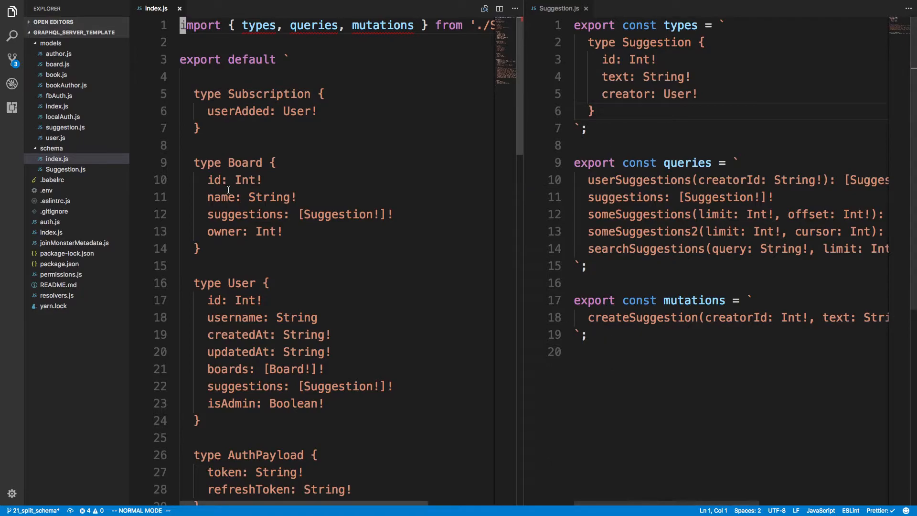
Step: Insert ${queries} and ${mutations} placeholders in index.js and remove the stray duplicated text
type("${types")
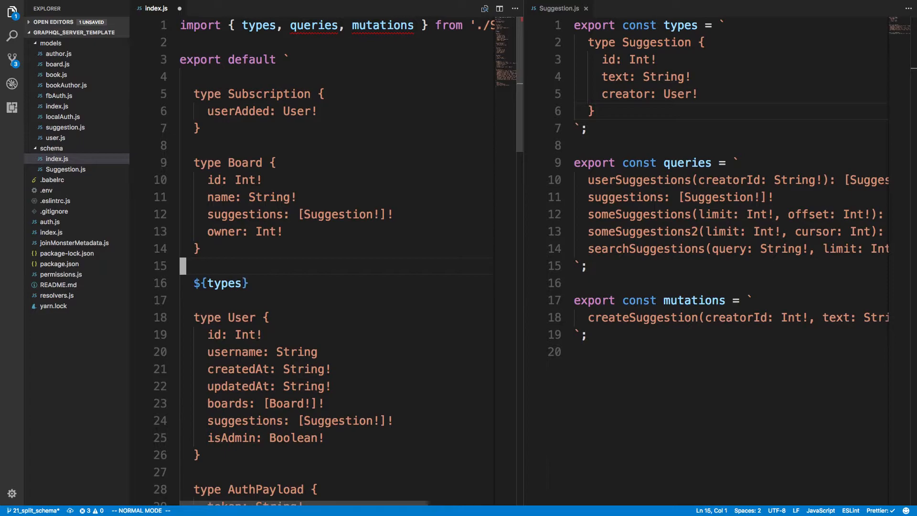
scroll("down", 3)
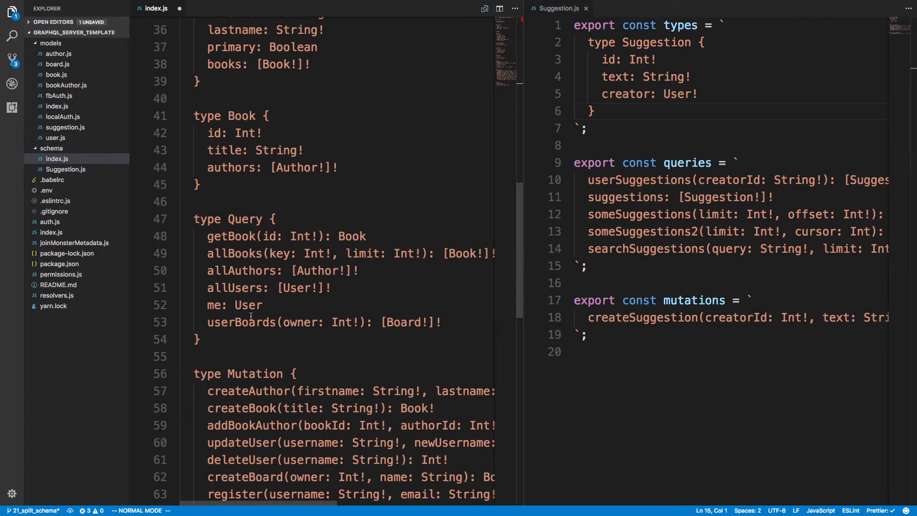
type("${queries")
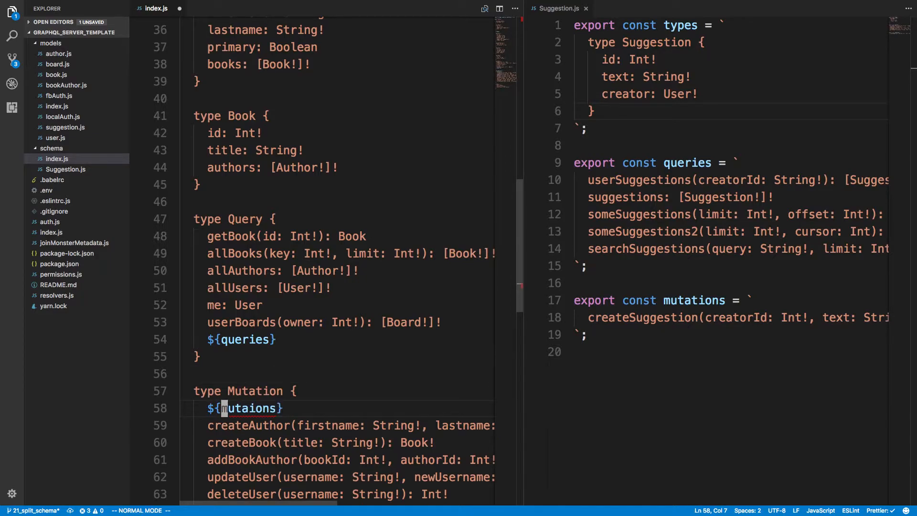
type("mutait")
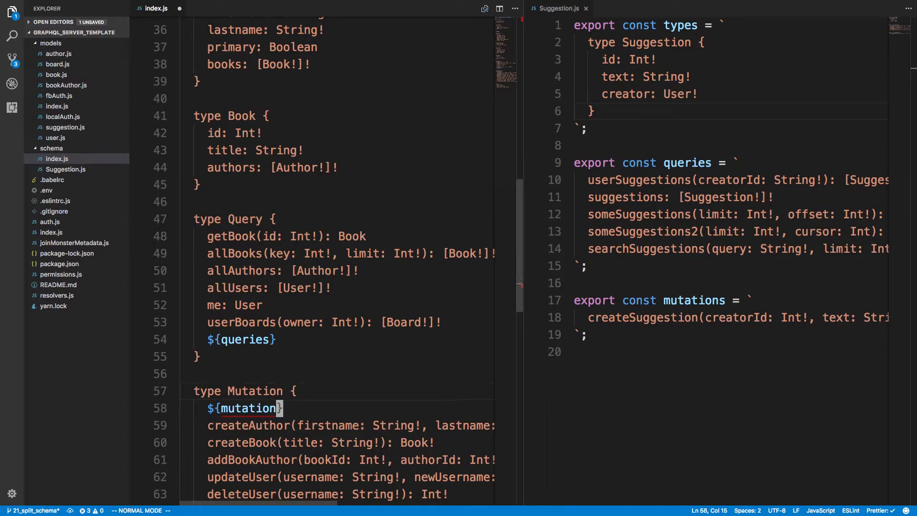
type("s")
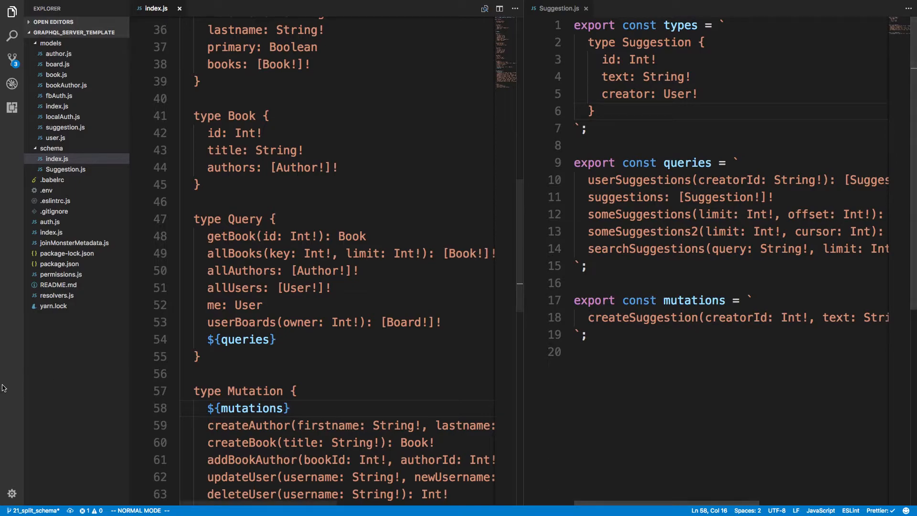
scroll("down", 3)
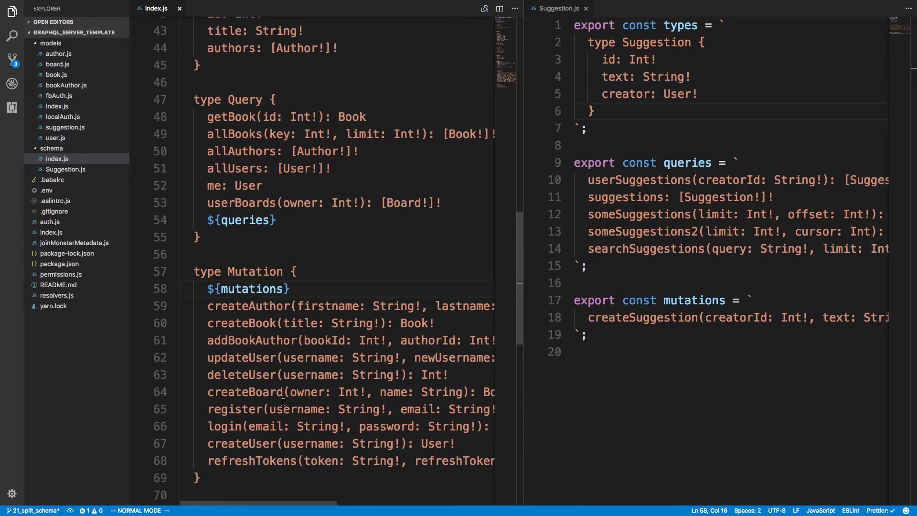
scroll("up", 3)
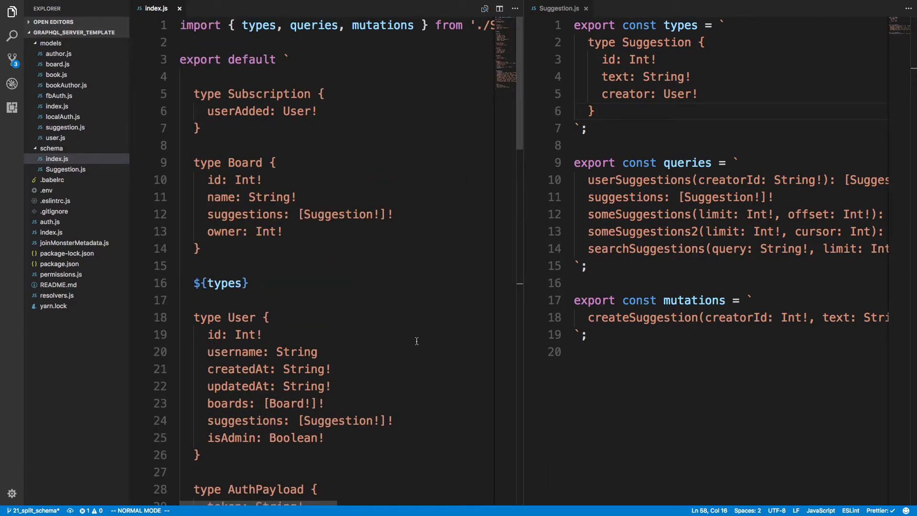
mouse_move(238, 287)
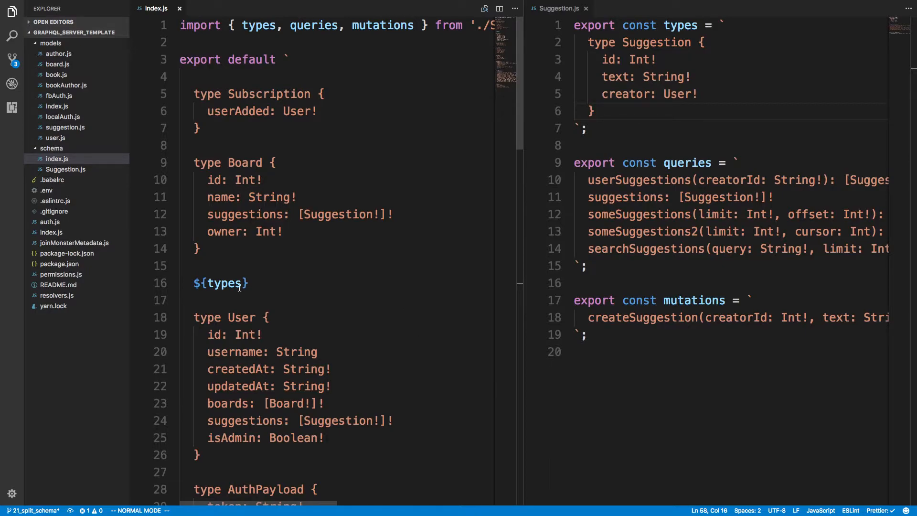
scroll("down", 3)
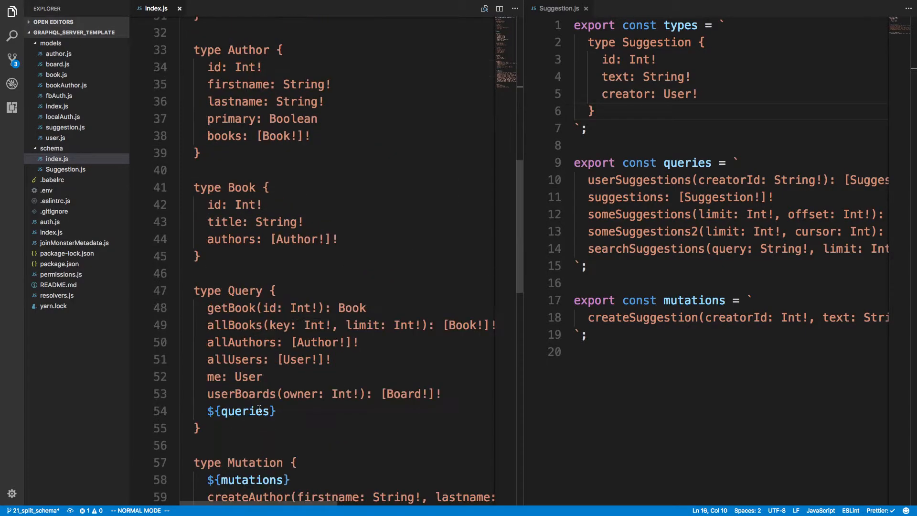
scroll("up", 3)
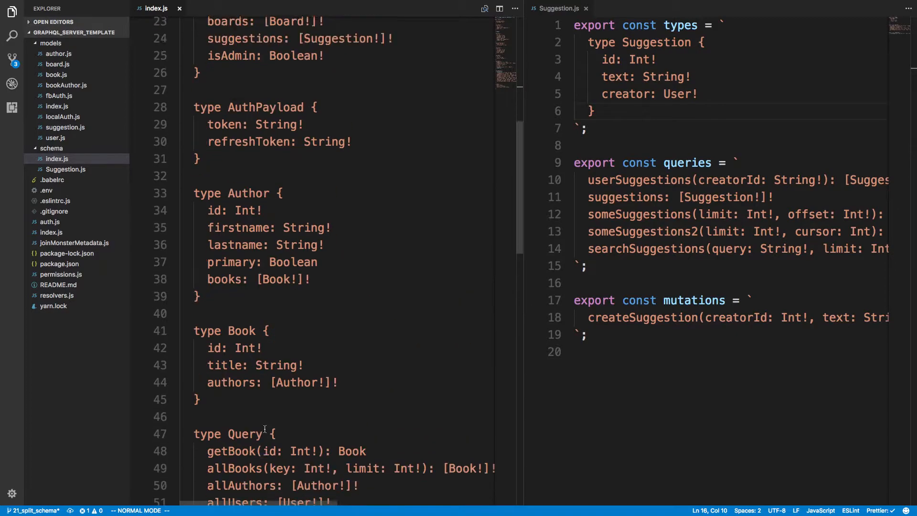
scroll("up", 3)
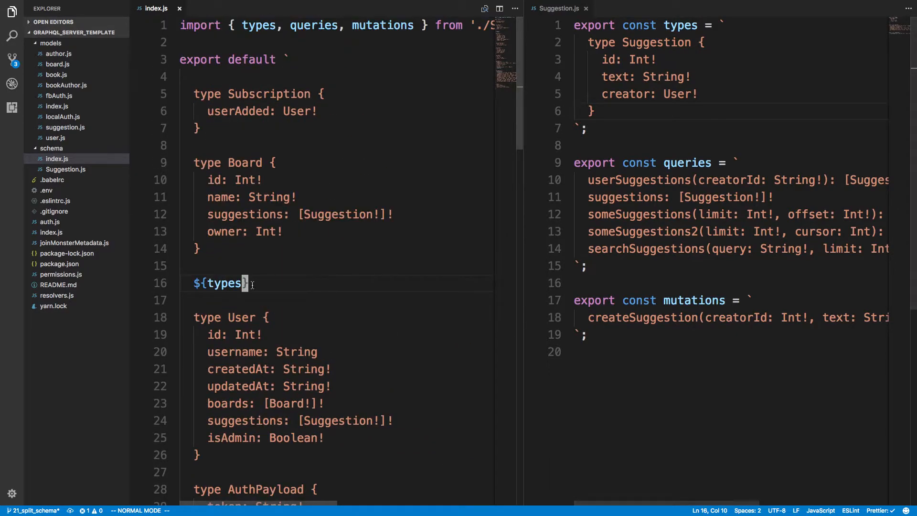
type("mutaionsmutaions")
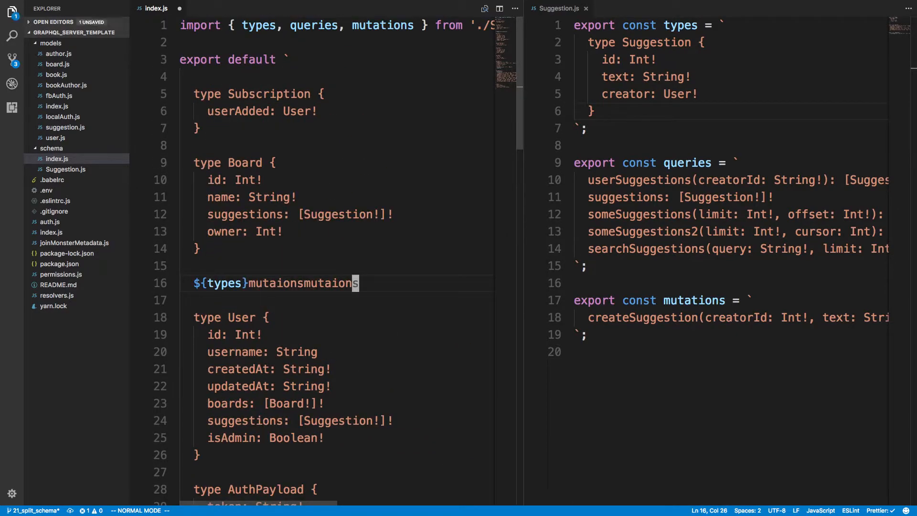
key("Backspace")
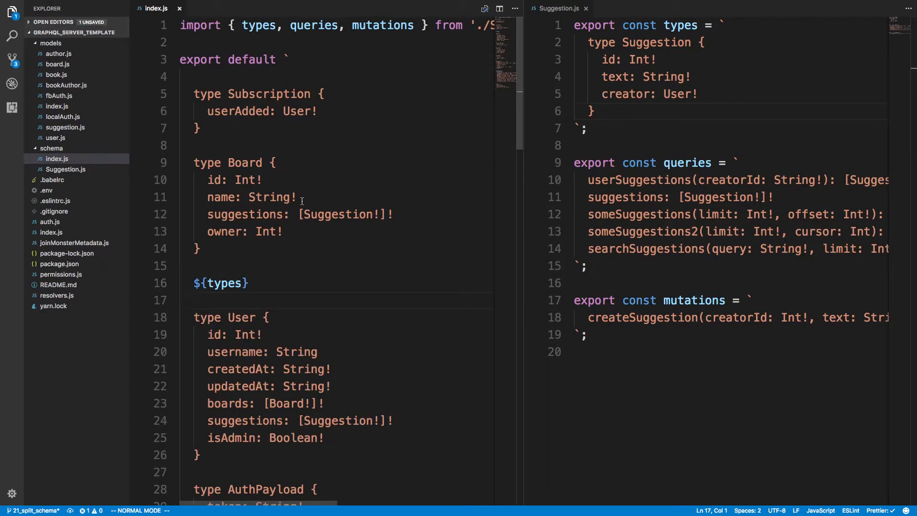
Step: Create Board.js in the schema folder and paste Suggestion.js's contents into it
right_click(52, 148)
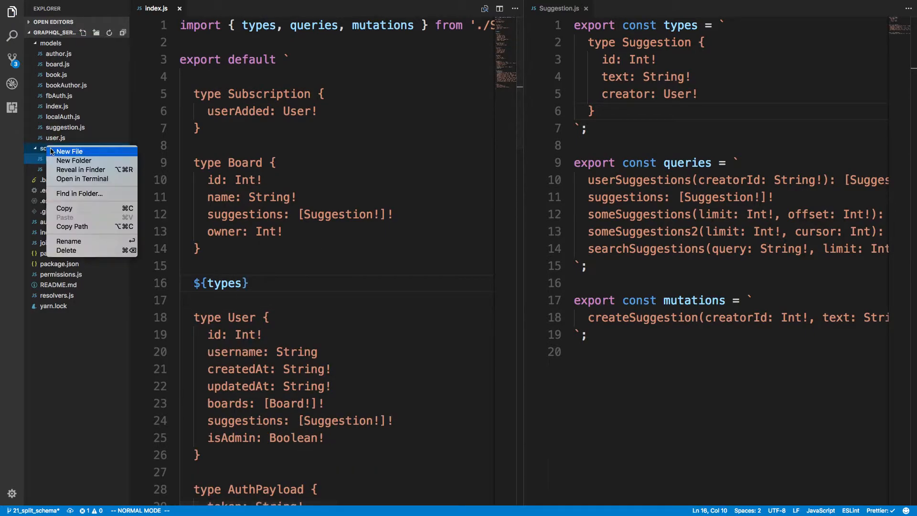
left_click(69, 152)
type("Board.js")
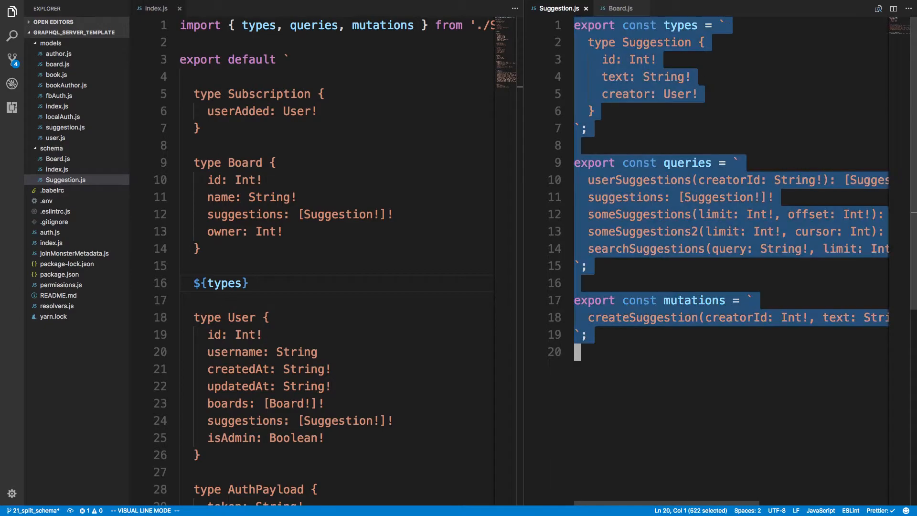
key("Escape")
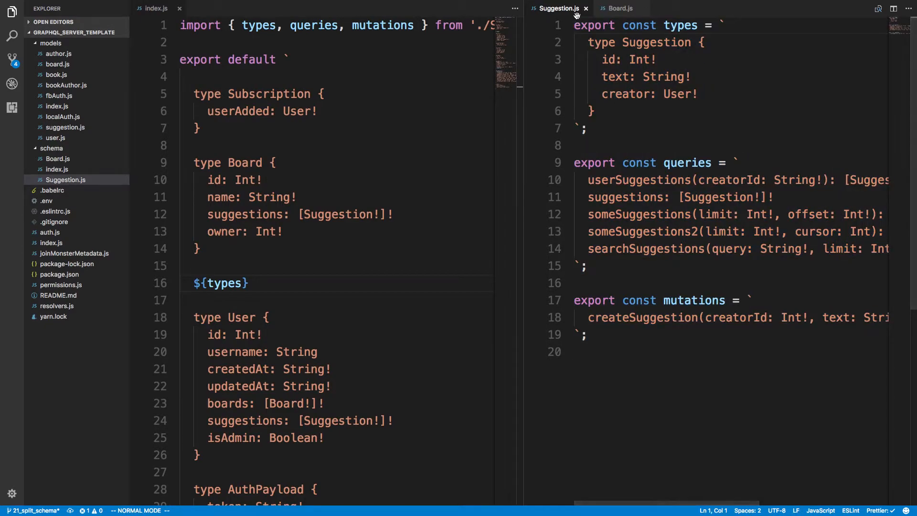
left_click(621, 8)
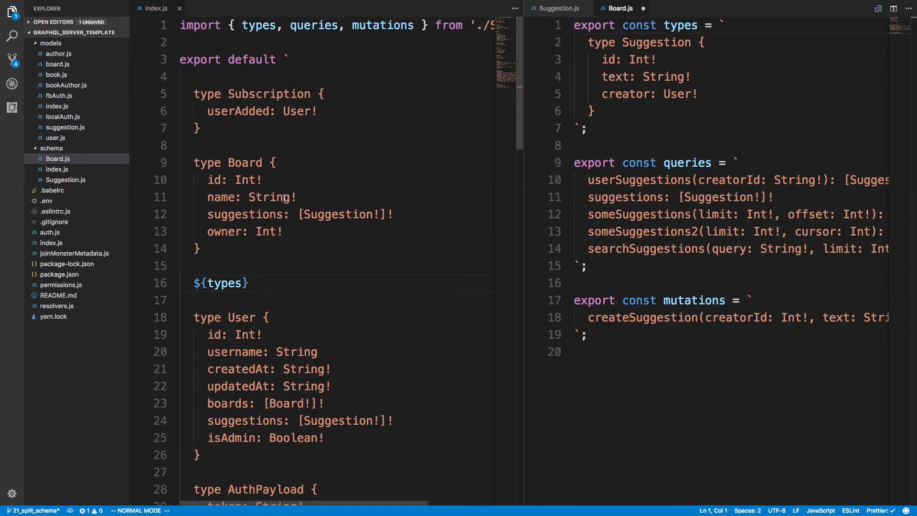
left_click(648, 42)
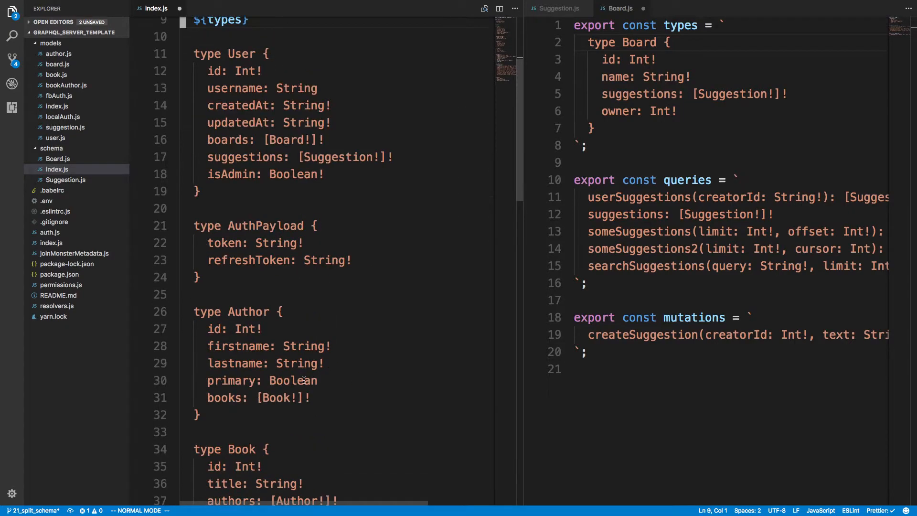
Step: Move the Board type, userBoards query and createBoard mutation into Board.js and save it
scroll("down", 3)
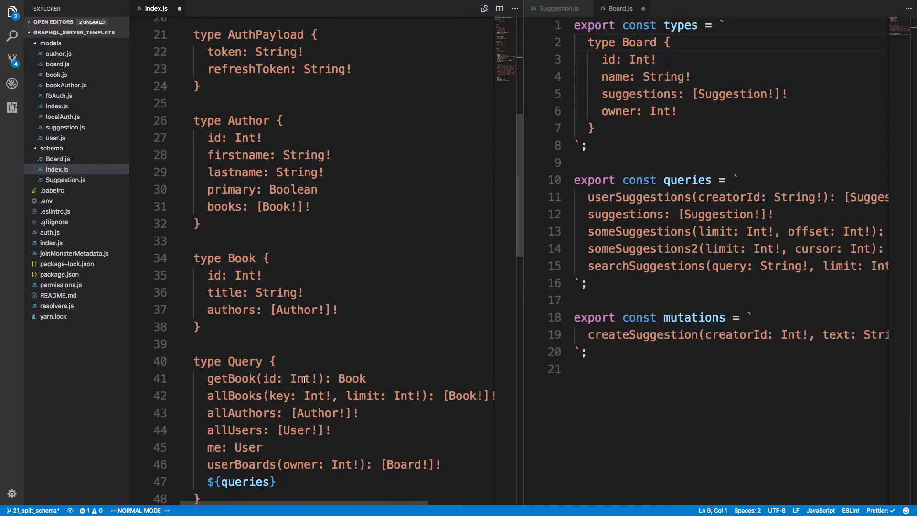
scroll("down", 3)
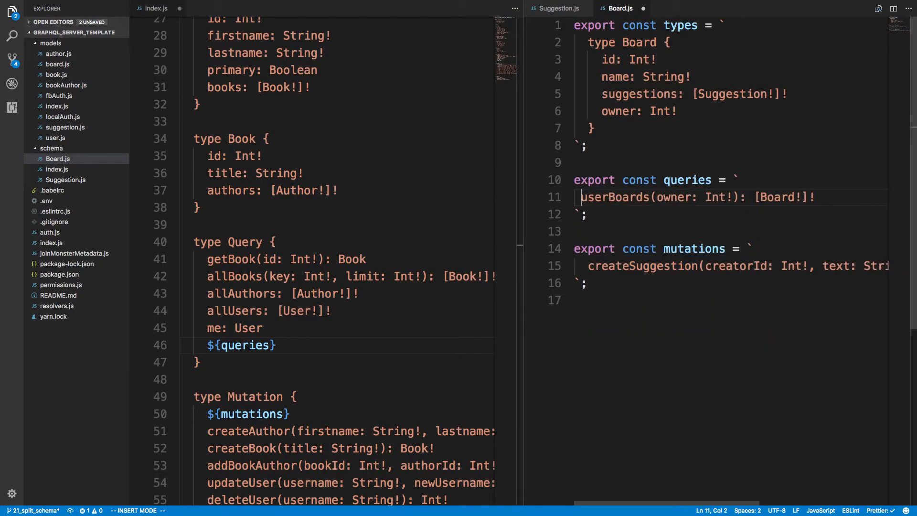
key("Escape")
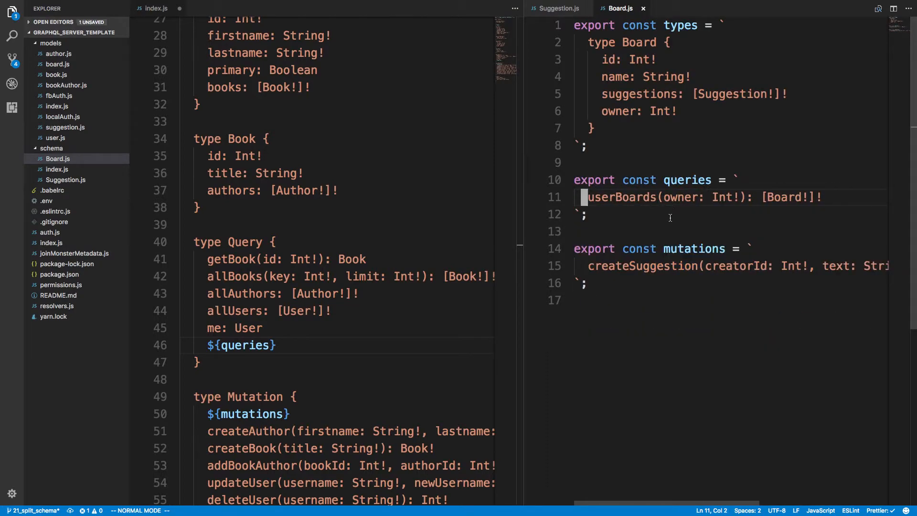
mouse_move(614, 256)
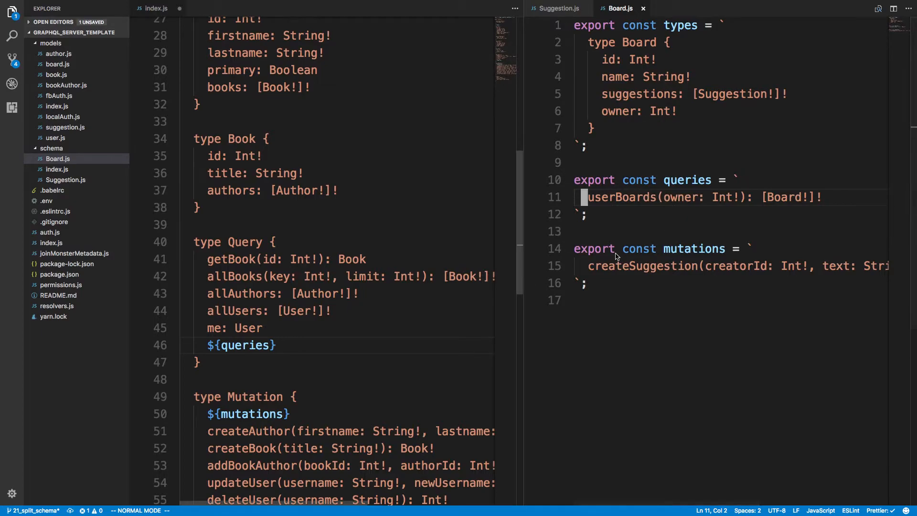
scroll("down", 3)
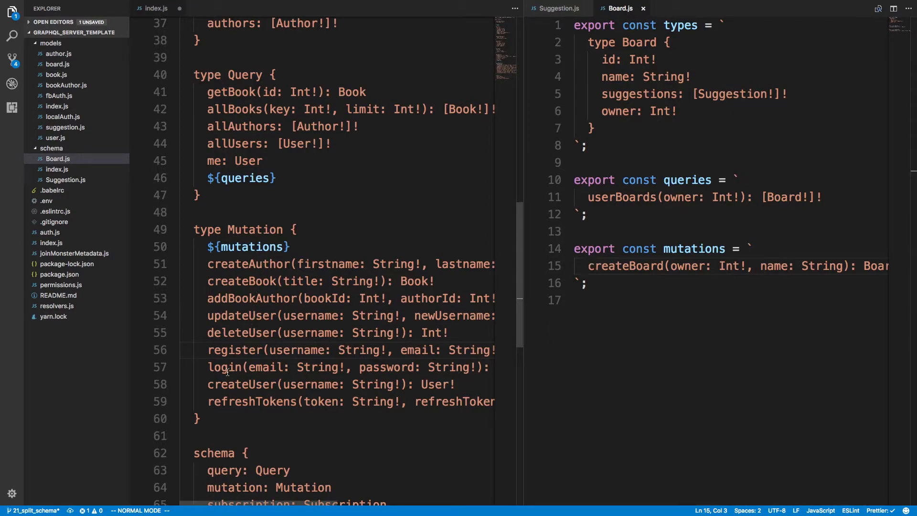
scroll("down", 3)
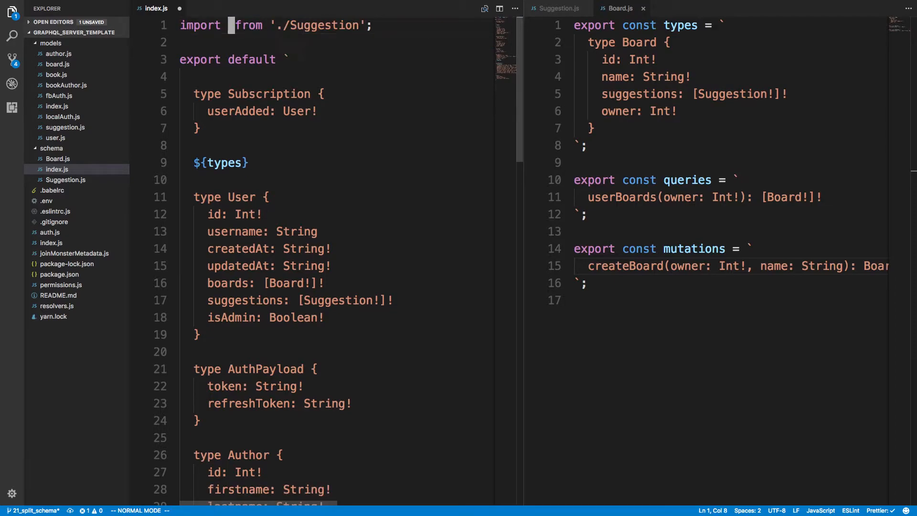
Step: Change index.js to import * as Suggestion from './Suggestion' and * as Board from './Board'
type("*")
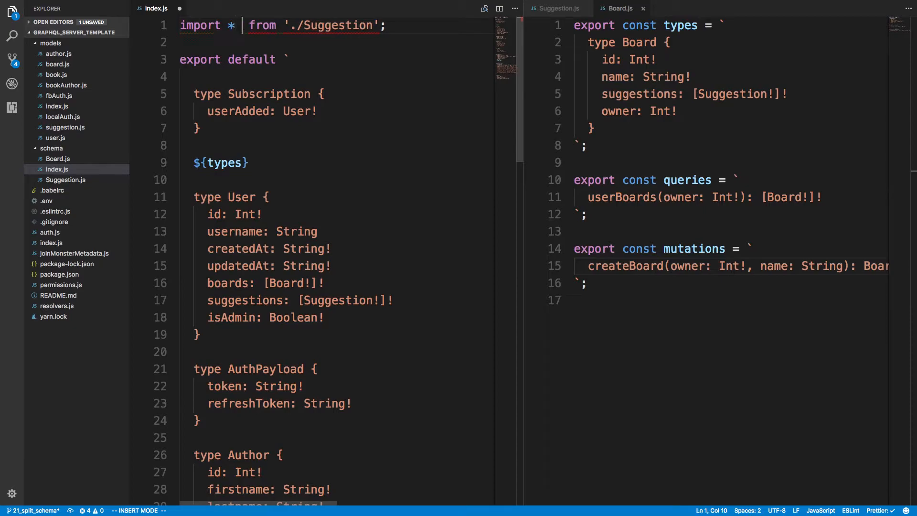
type("as Suggestion")
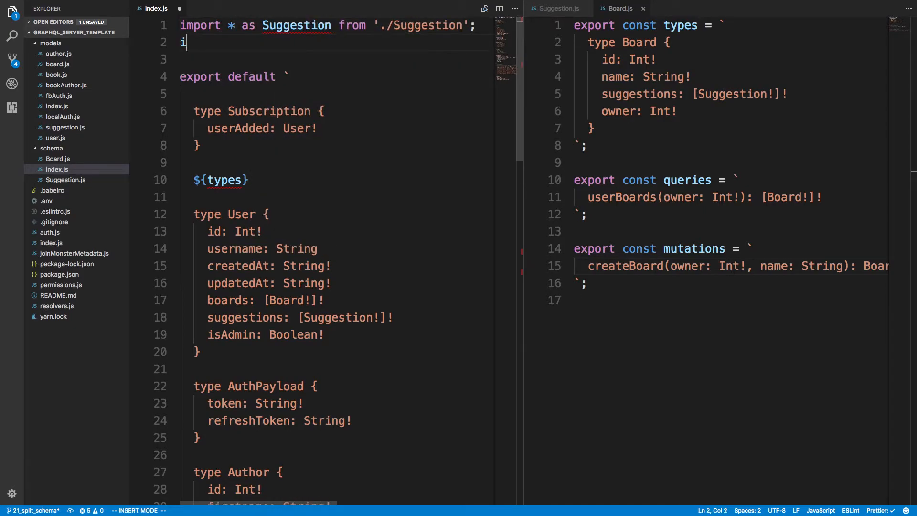
type("mport * as")
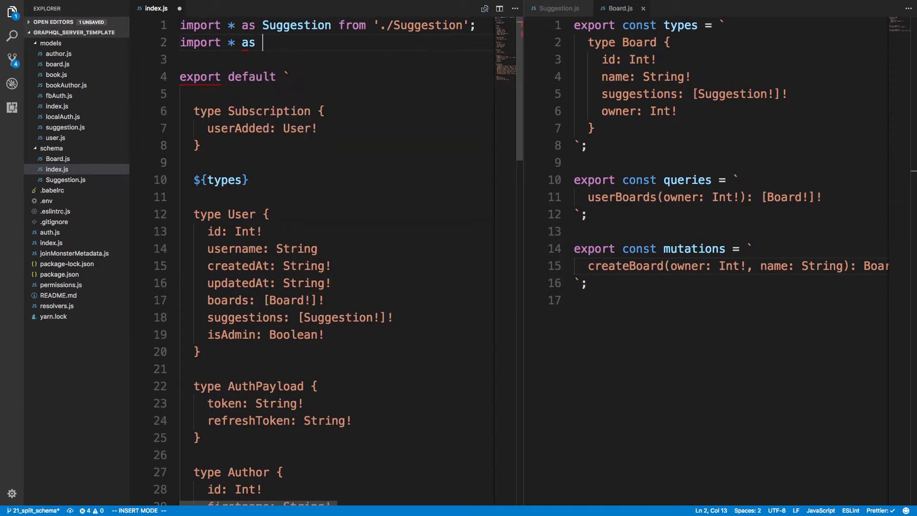
type("Board from '")
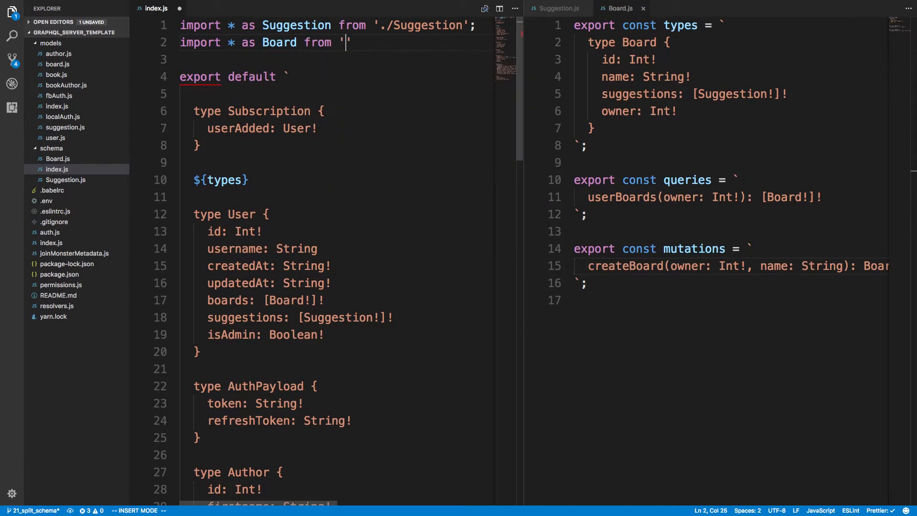
type("./Board';")
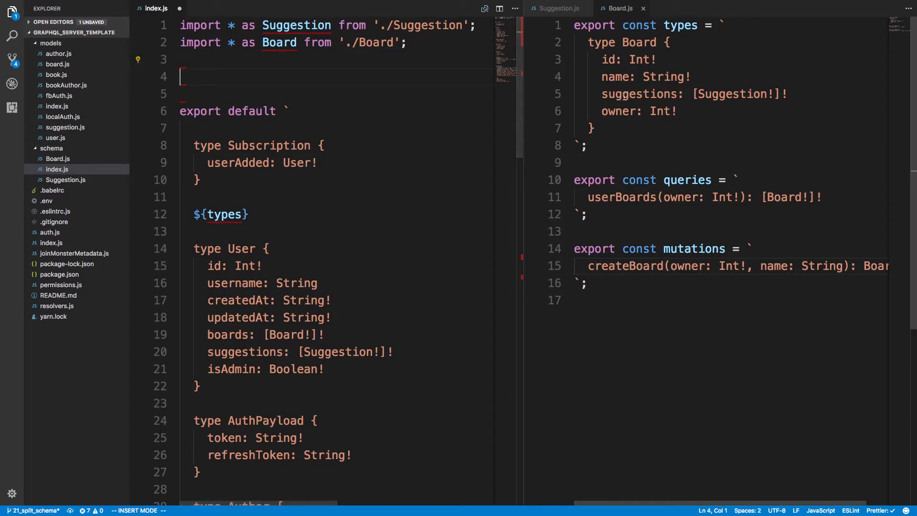
mouse_move(661, 188)
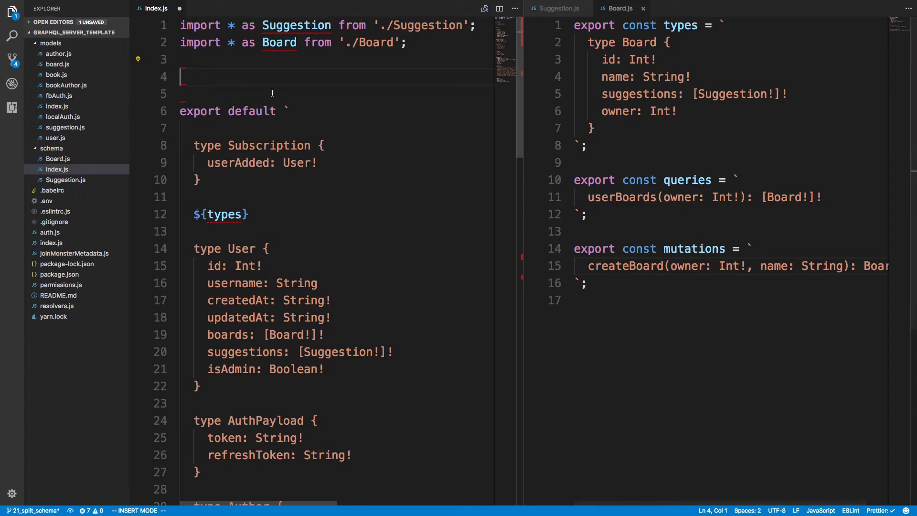
Step: Declare the types, queries and mutations arrays and const schemas = [Suggestion, Board]
type("c")
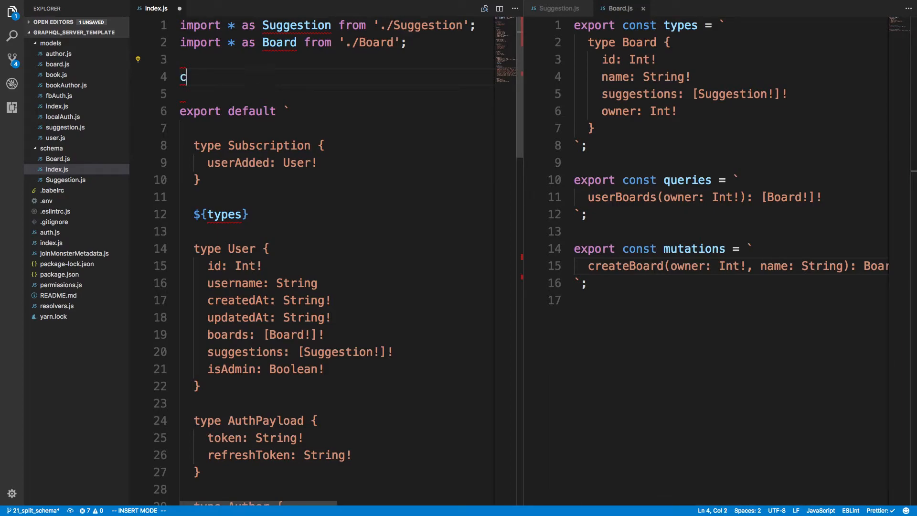
type("onst types = [];")
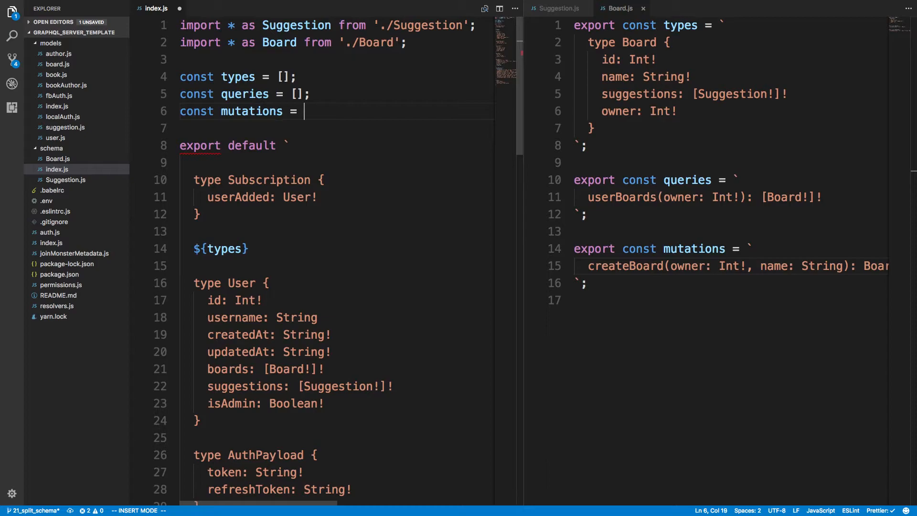
type("[];")
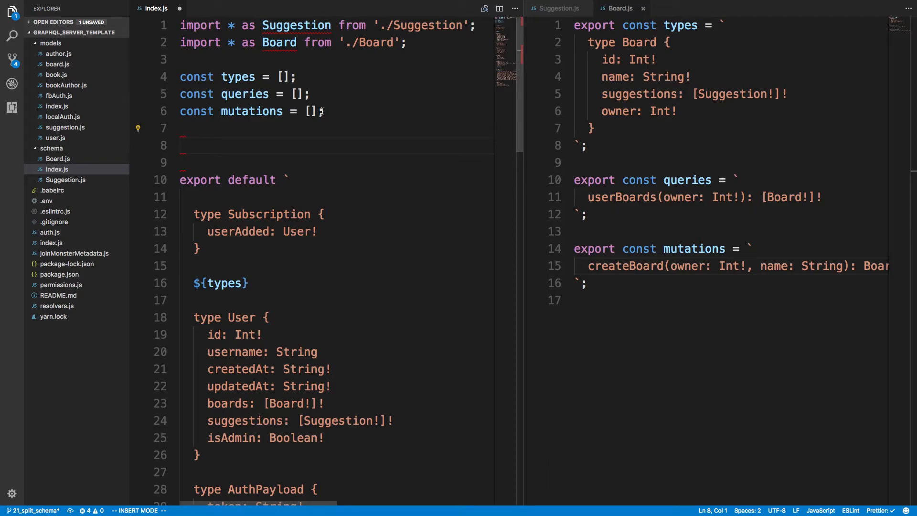
type("cons")
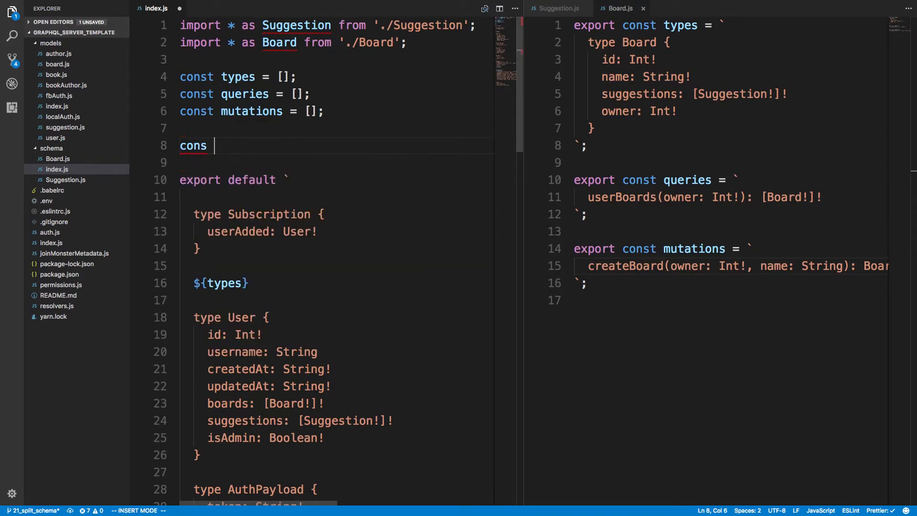
type("t")
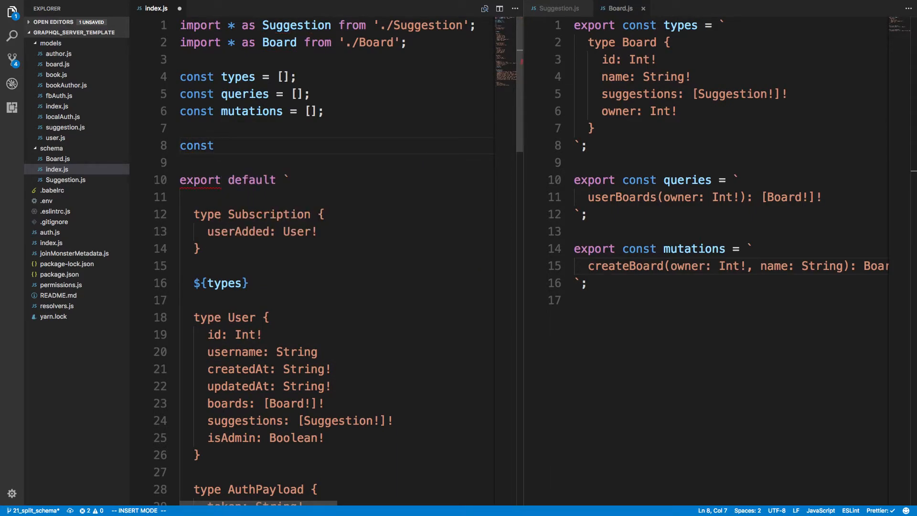
type("schemas = []")
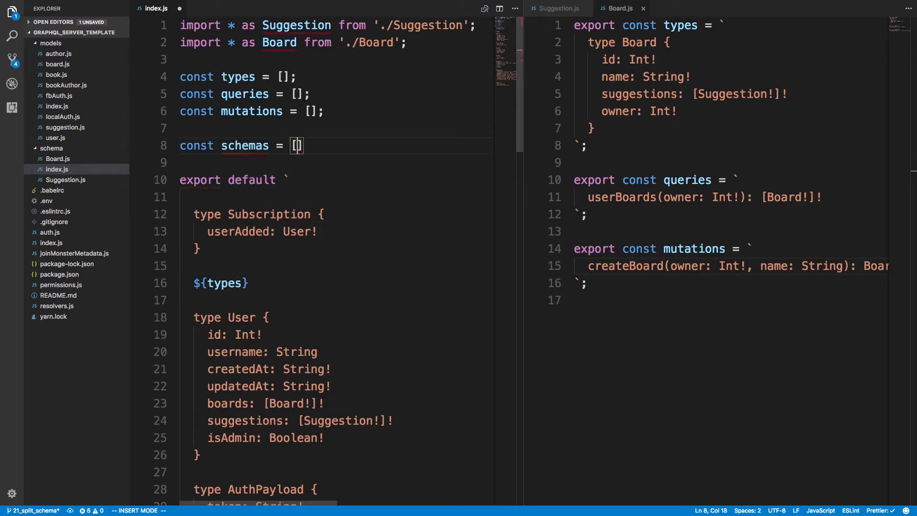
type("Suggestion")
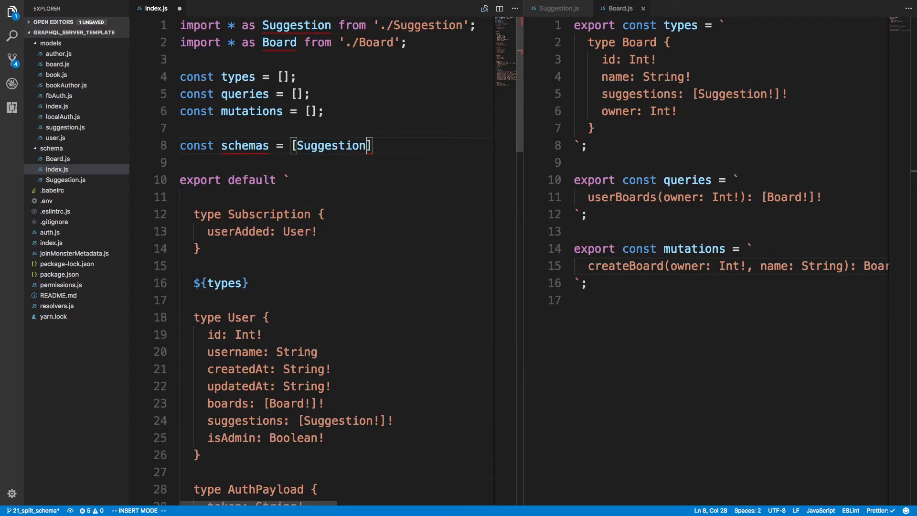
type(", Board")
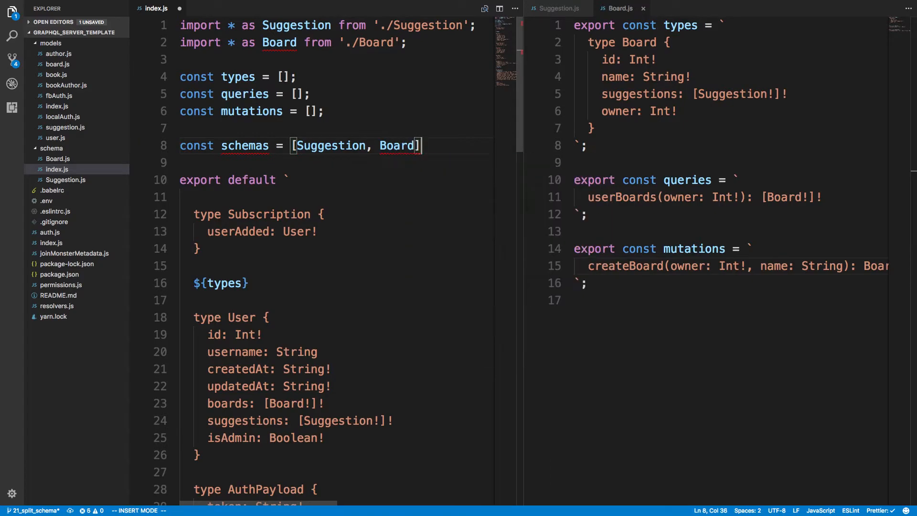
Step: Write a schemas.forEach loop pushing each module's types, queries and mutations
type("shc")
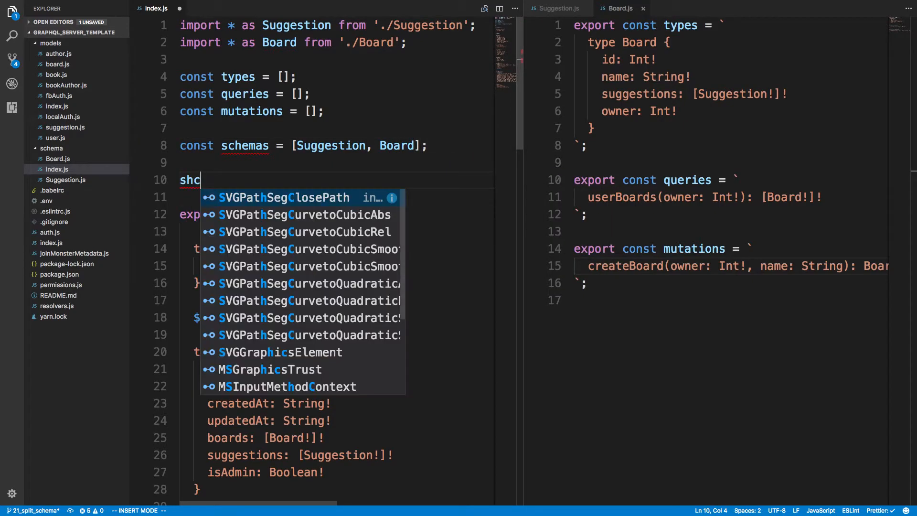
type("schemas.forEach(")
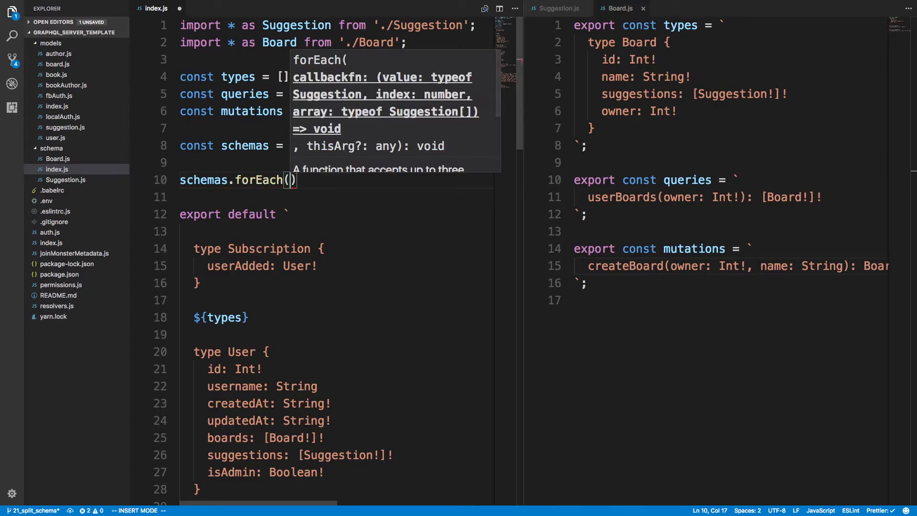
type("s => {")
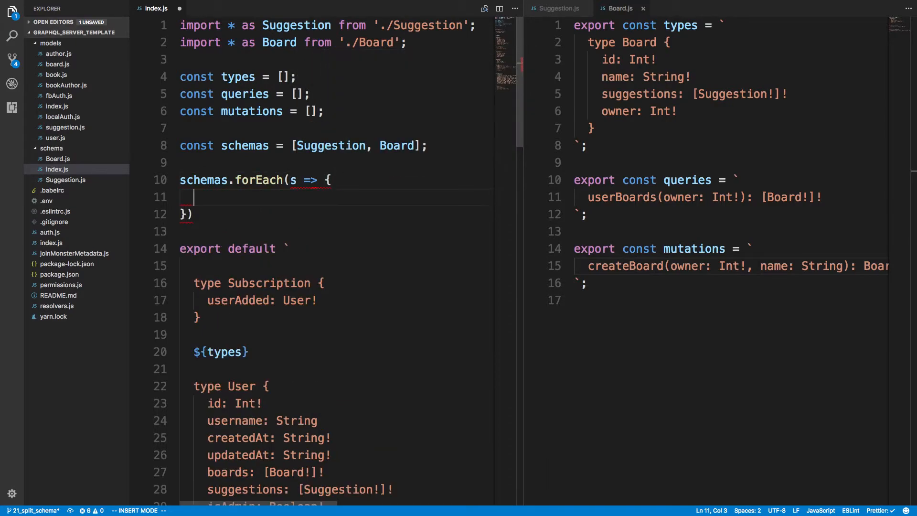
type("types.push(s.types);")
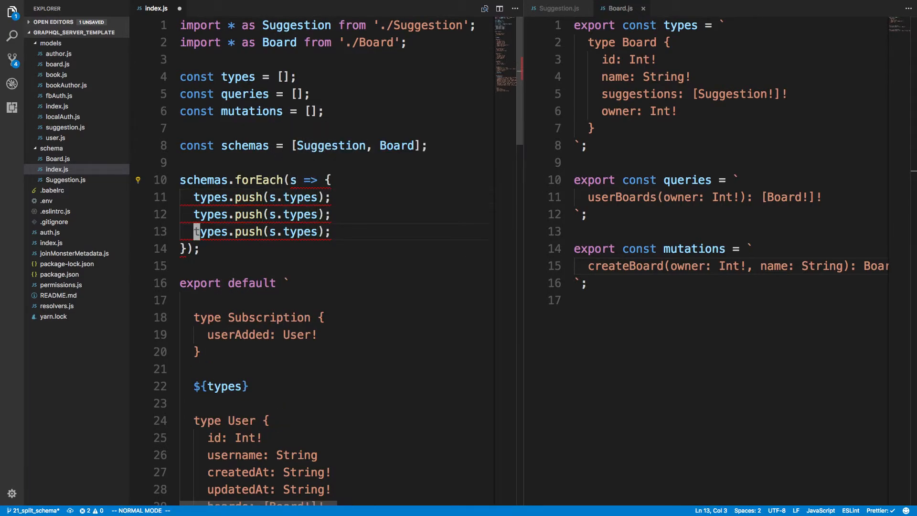
type("queries")
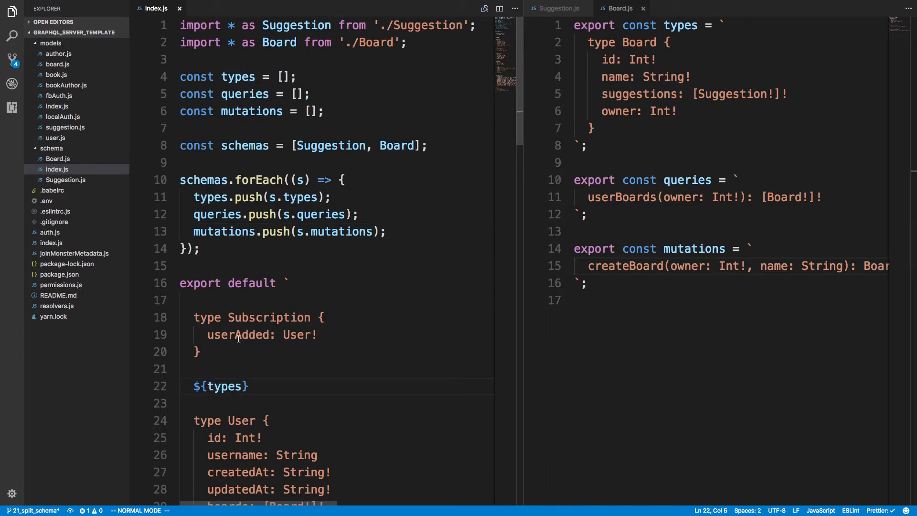
Step: Append .join('\n') to the types, queries and mutations placeholders in index.js and save
key("i")
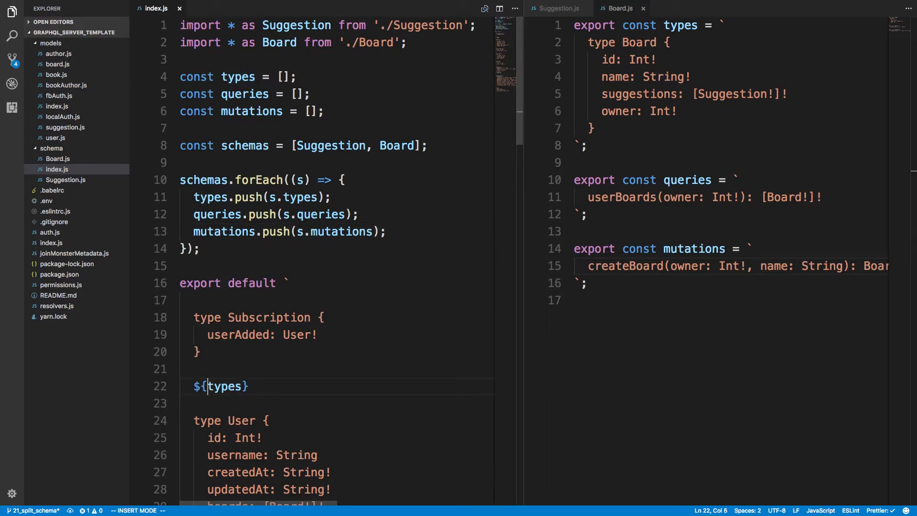
type(".join")
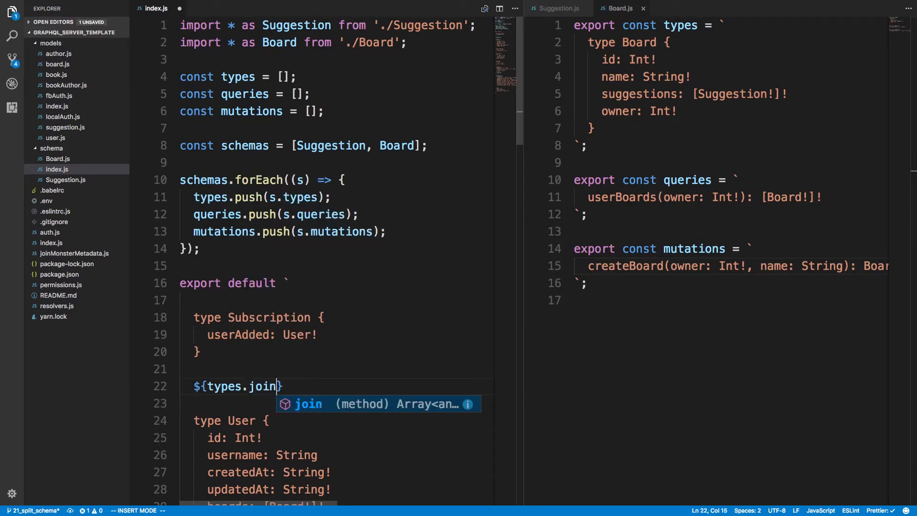
type("('\\n')")
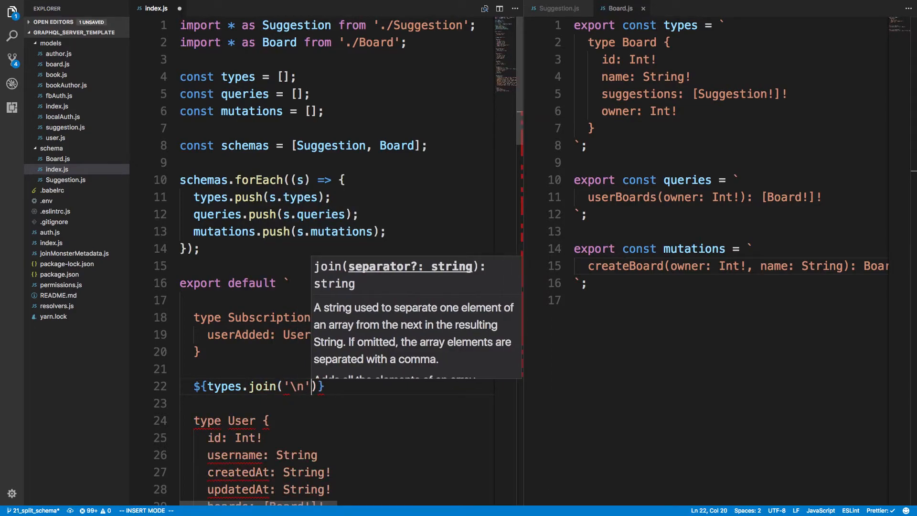
key("Escape")
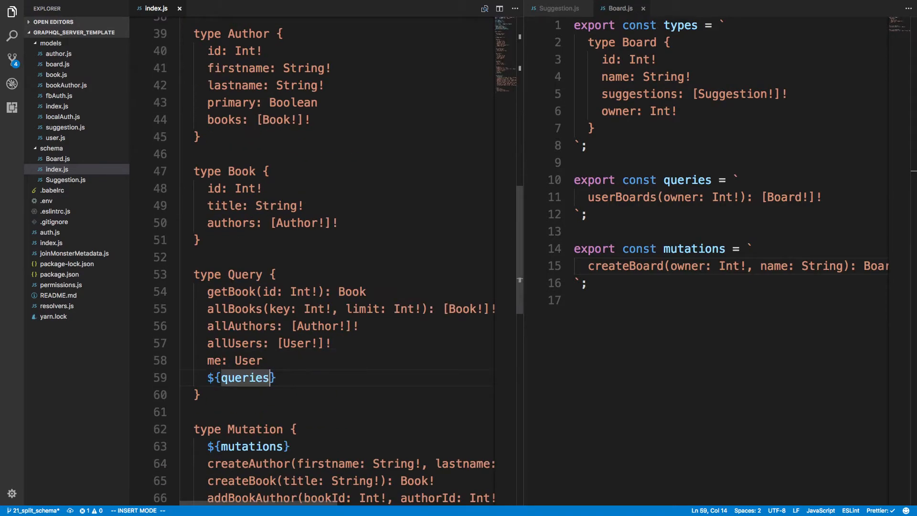
type(".join('\\)")
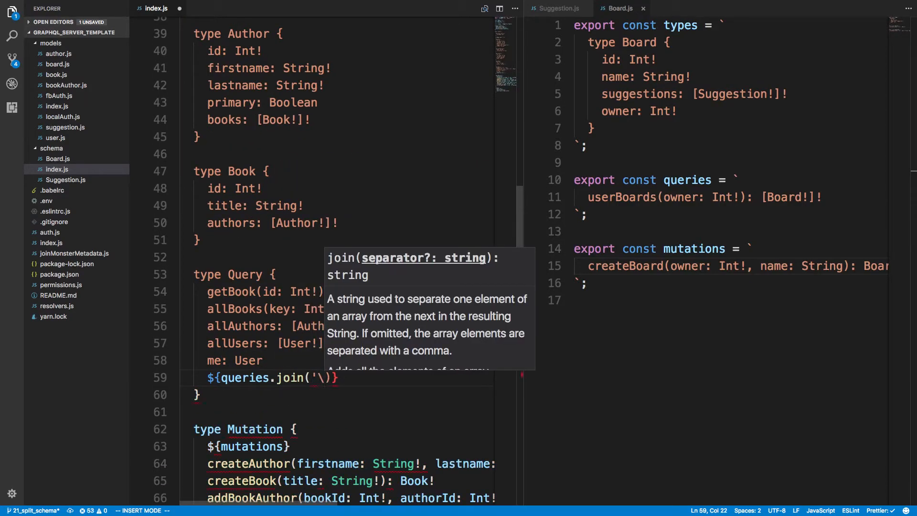
key("Escape")
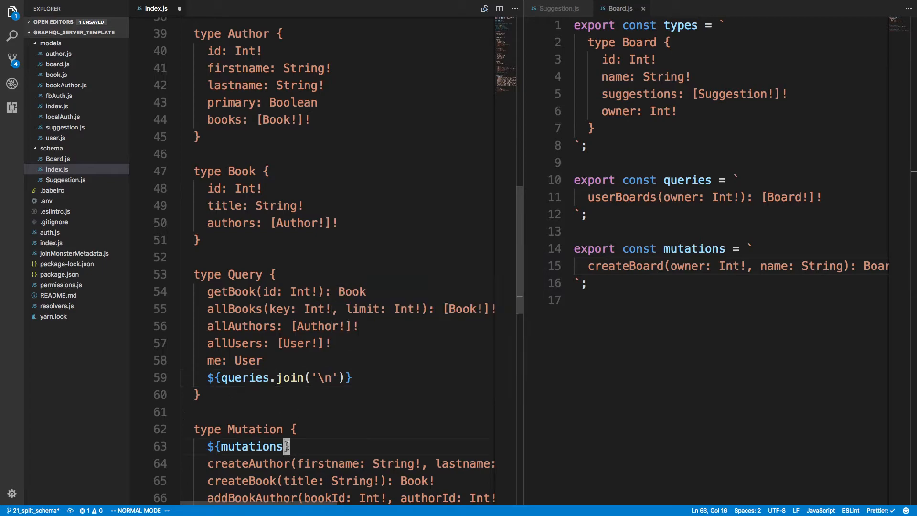
type(".ji")
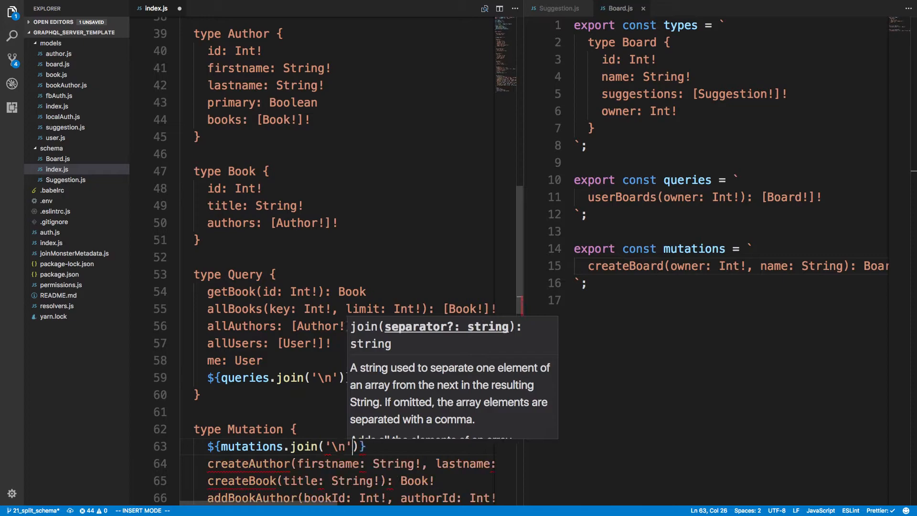
key("Escape")
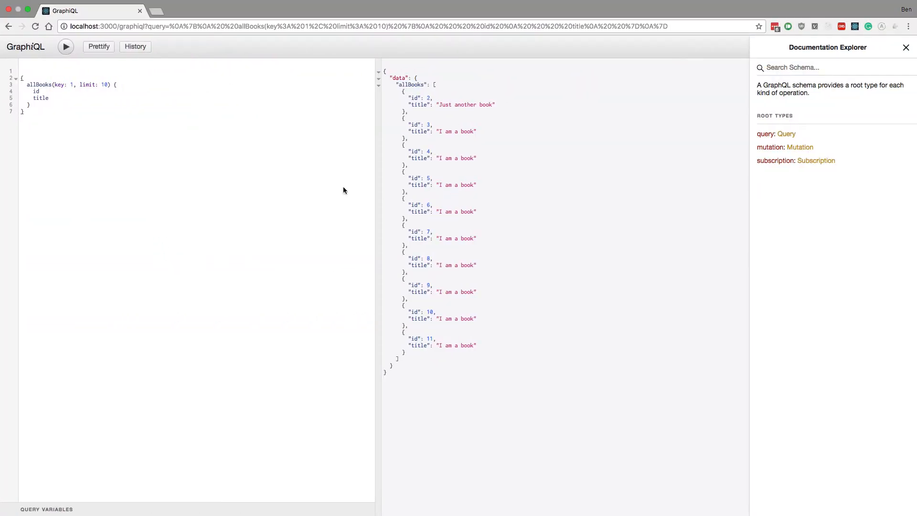
mouse_move(436, 425)
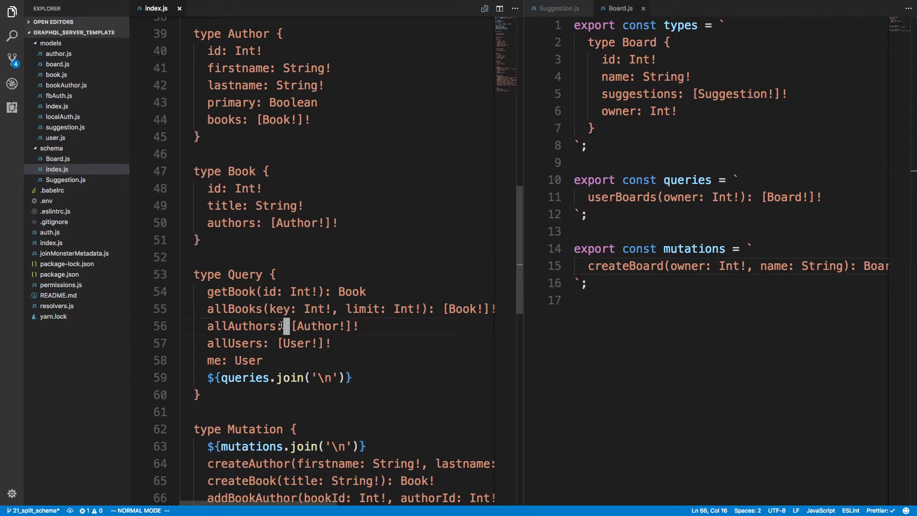
Step: Close the Suggestion.js editor and bring up file actions on Board.js in the schema folder
scroll("down", 3)
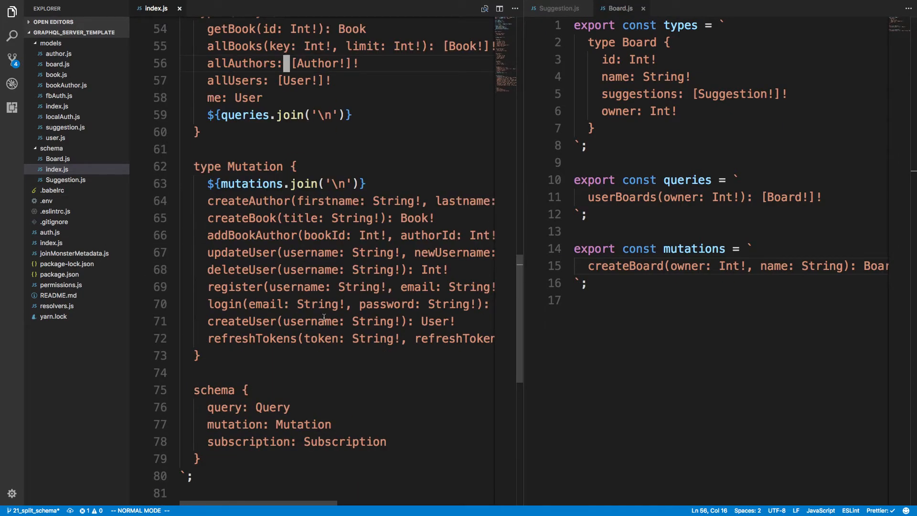
scroll("up", 3)
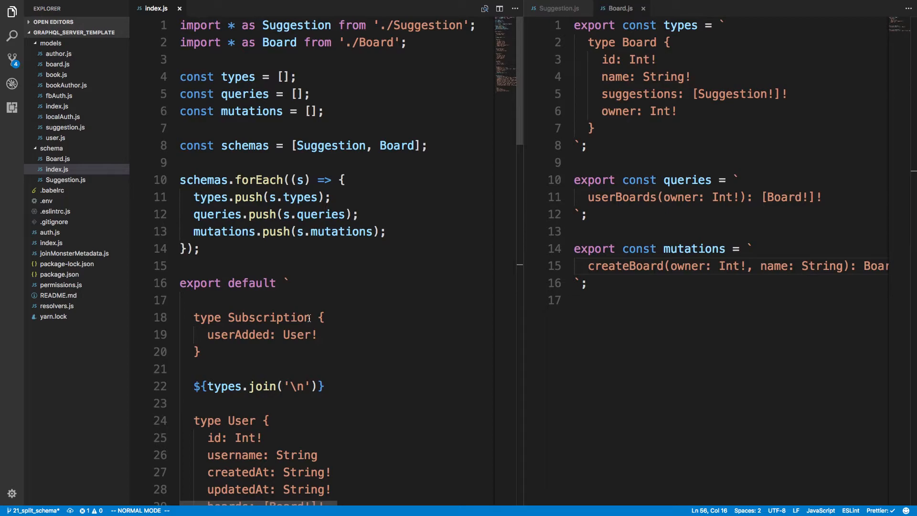
mouse_move(329, 134)
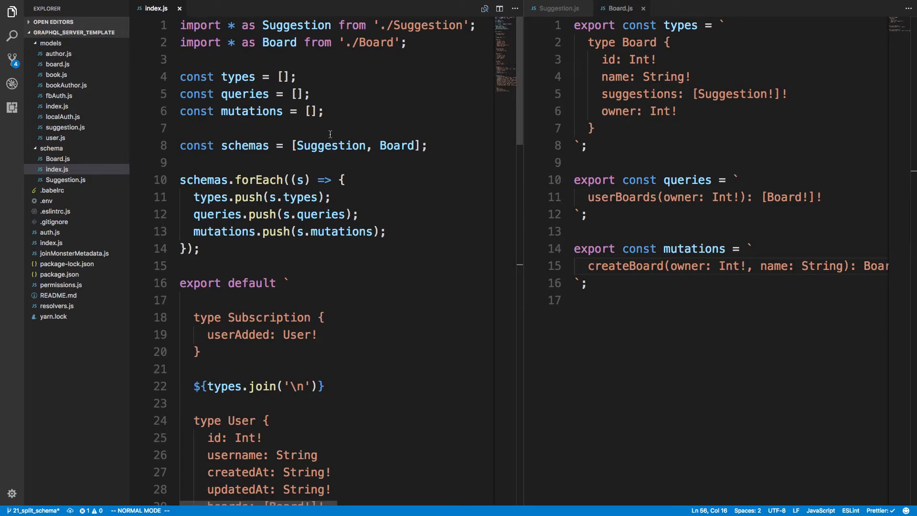
left_click(245, 42)
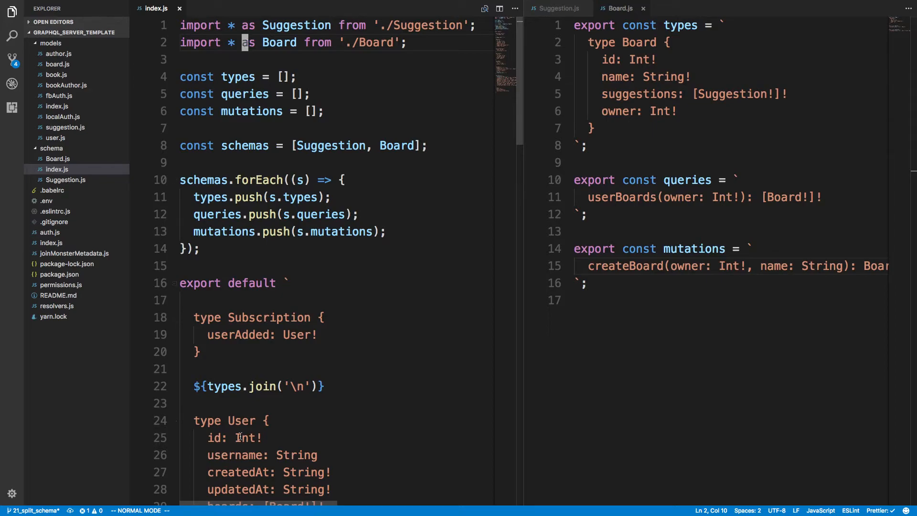
left_click(558, 8)
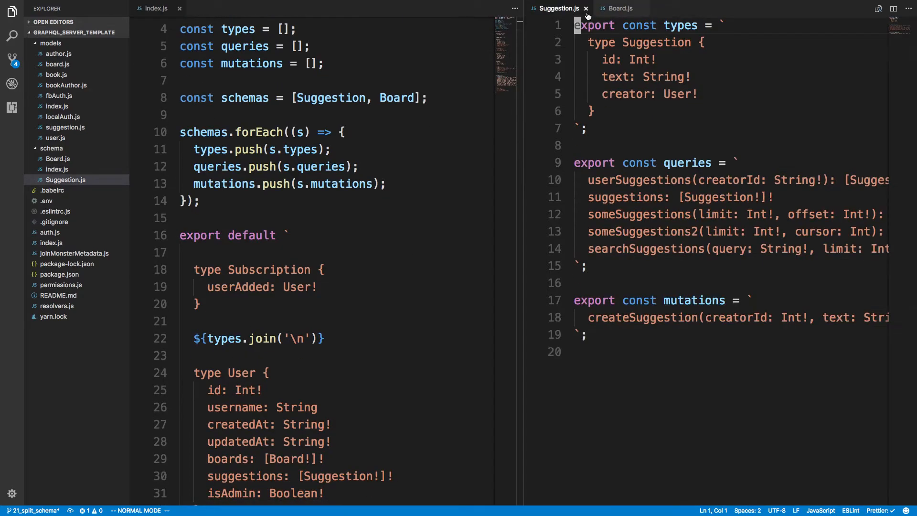
left_click(585, 8)
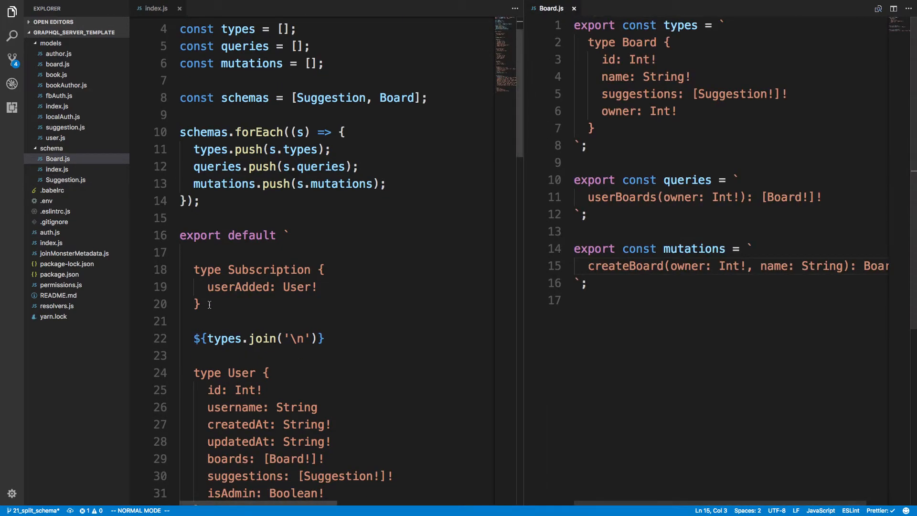
right_click(51, 148)
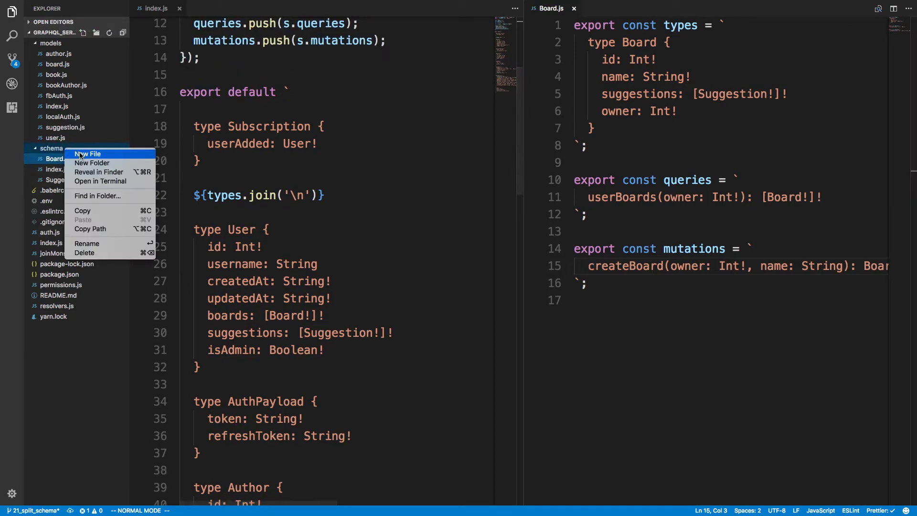
Step: Create schema/Book.js, replacing the copied createBoard mutation with createBook and addBookAuthor
left_click(87, 153)
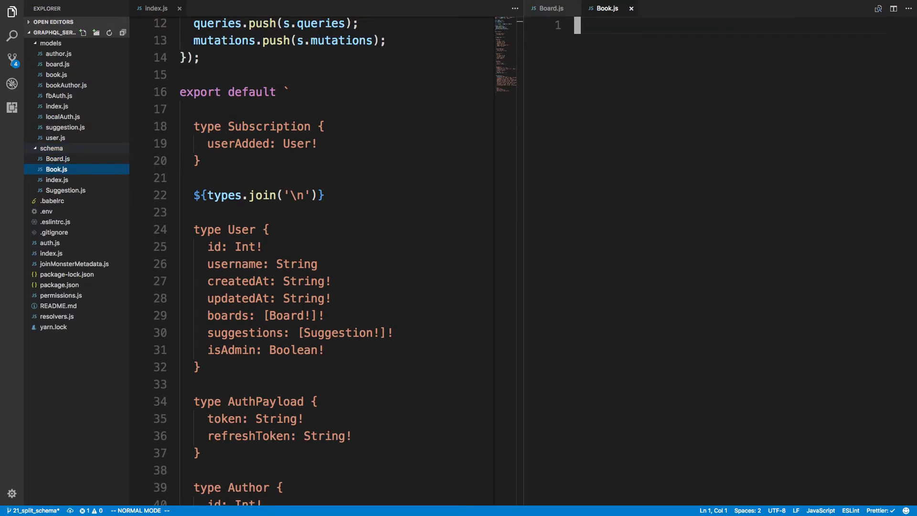
left_click(550, 8)
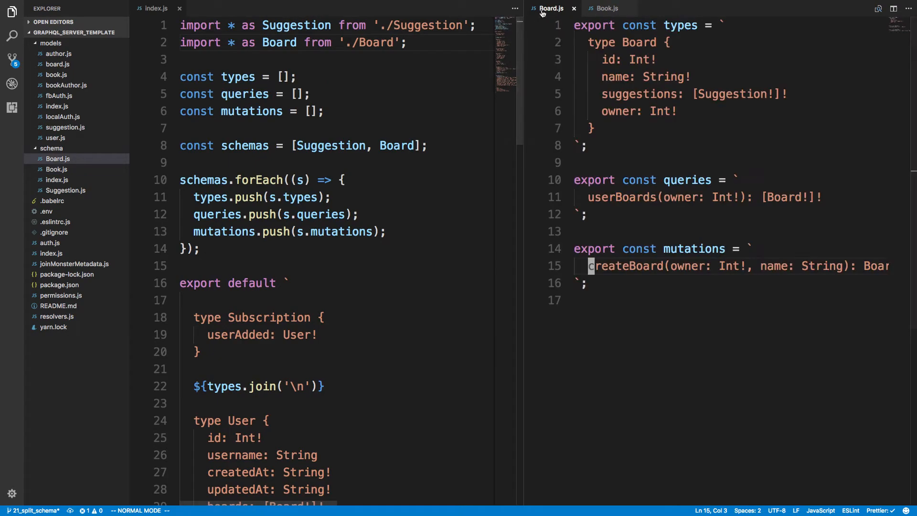
right_click(637, 94)
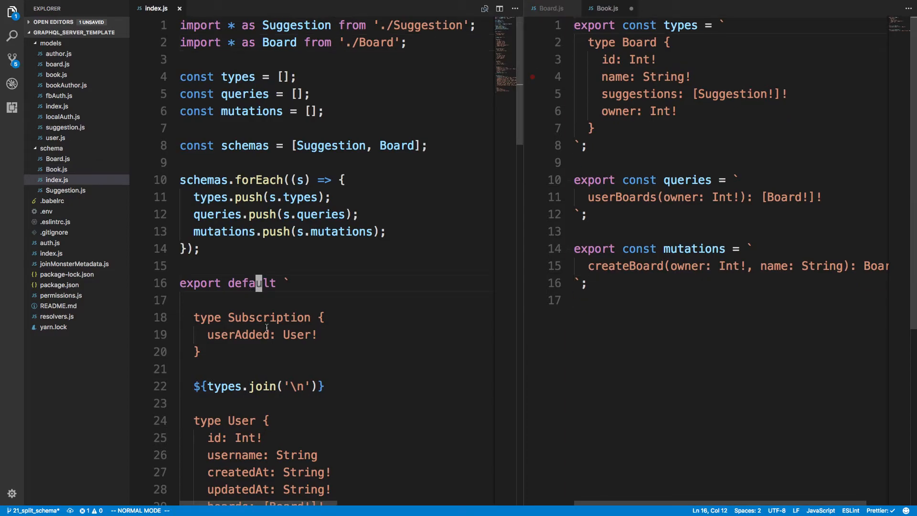
scroll("down", 3)
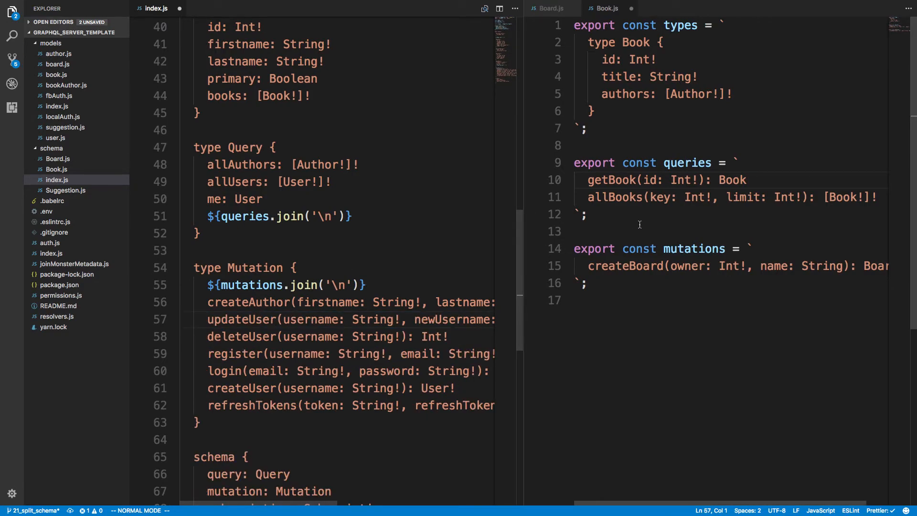
left_click(608, 8)
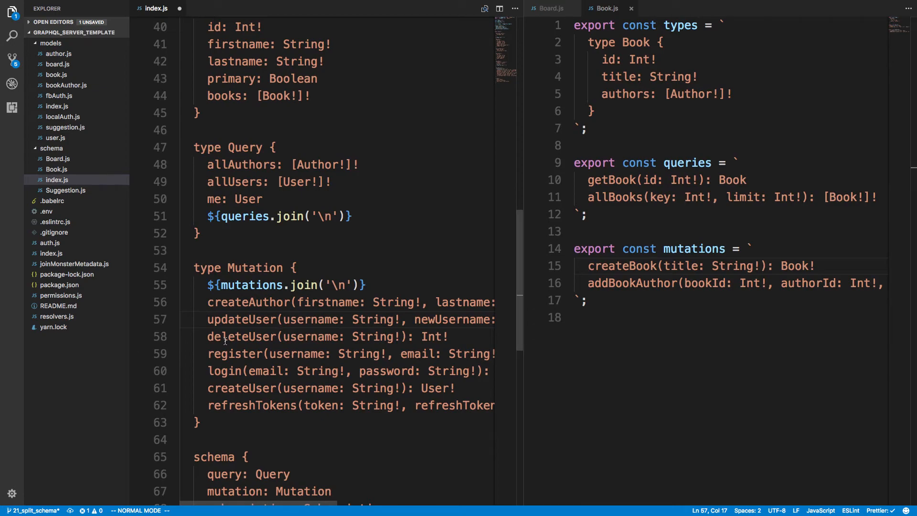
scroll("down", 3)
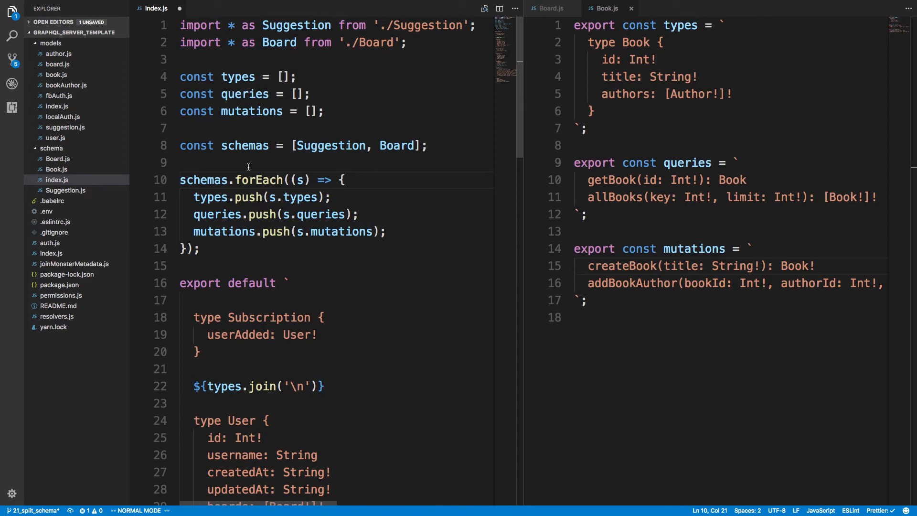
Step: Add `import * as Book from './Book'` to index.js and append Book to the schemas array
type("import * as B")
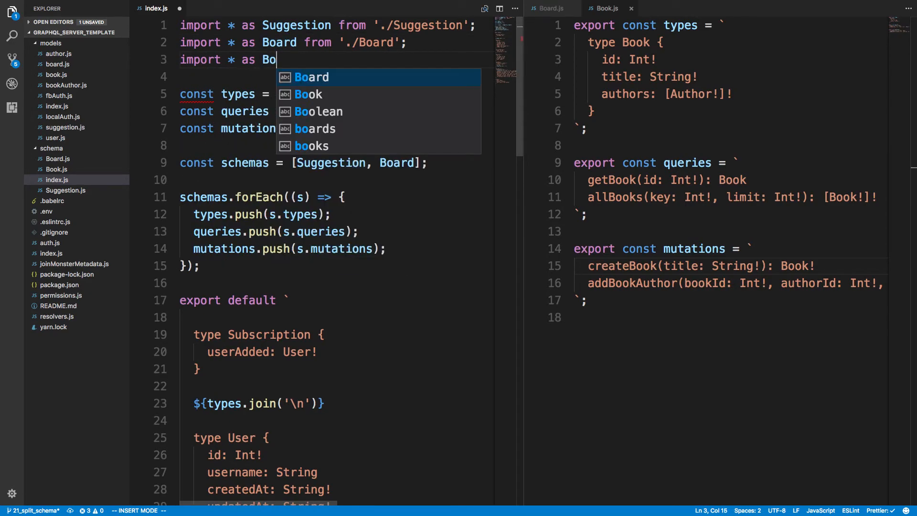
type("o")
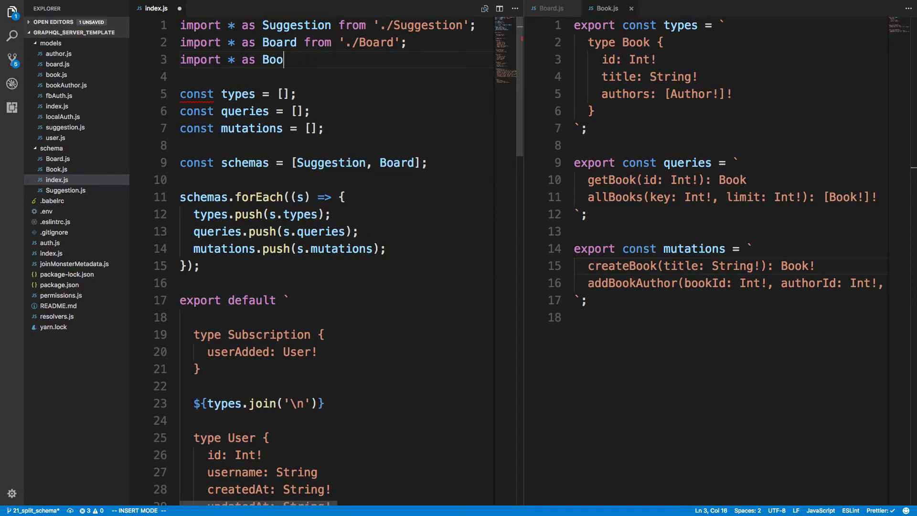
type("k from './'")
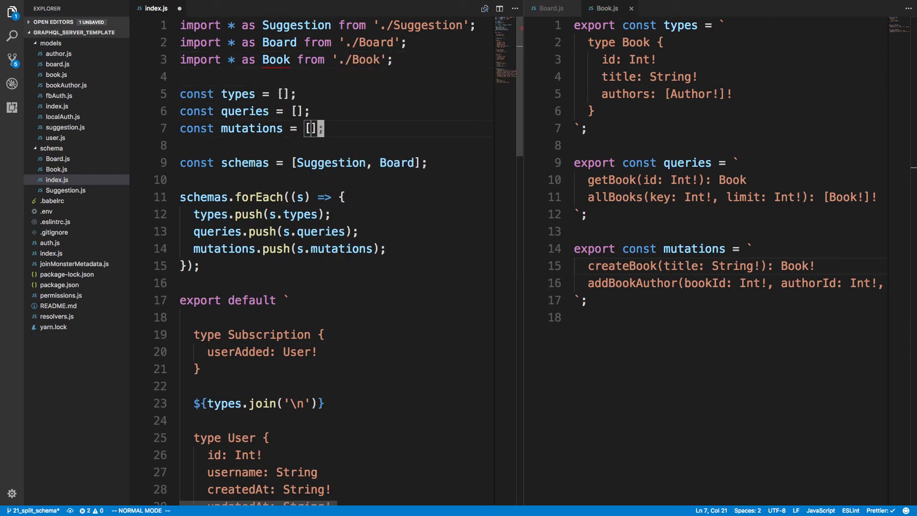
type(", Book")
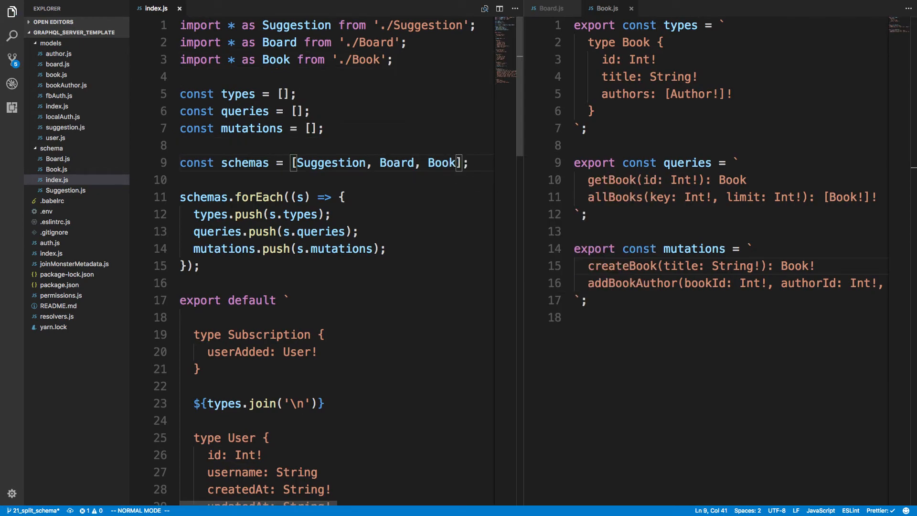
scroll("down", 3)
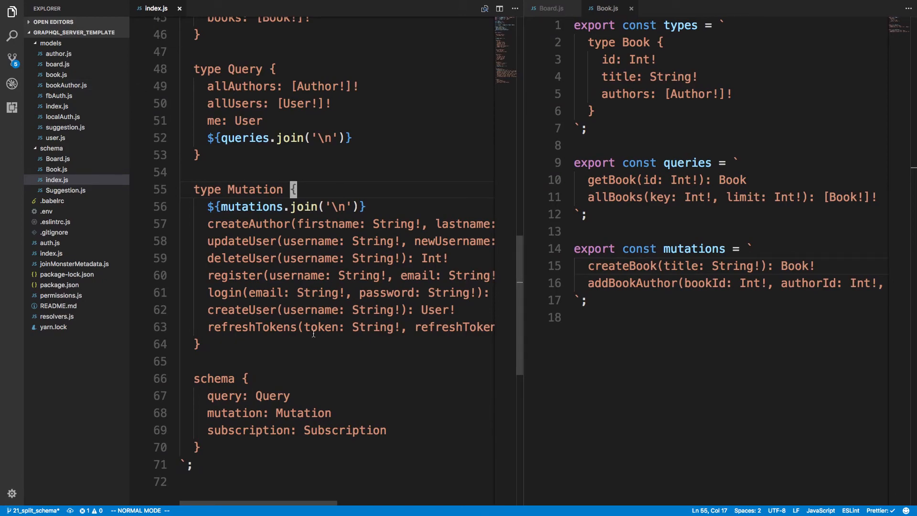
scroll("up", 3)
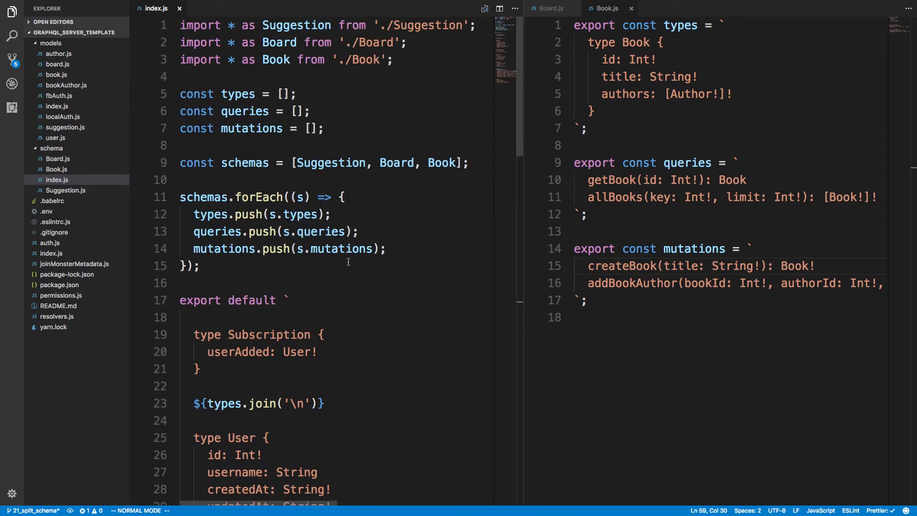
scroll("down", 3)
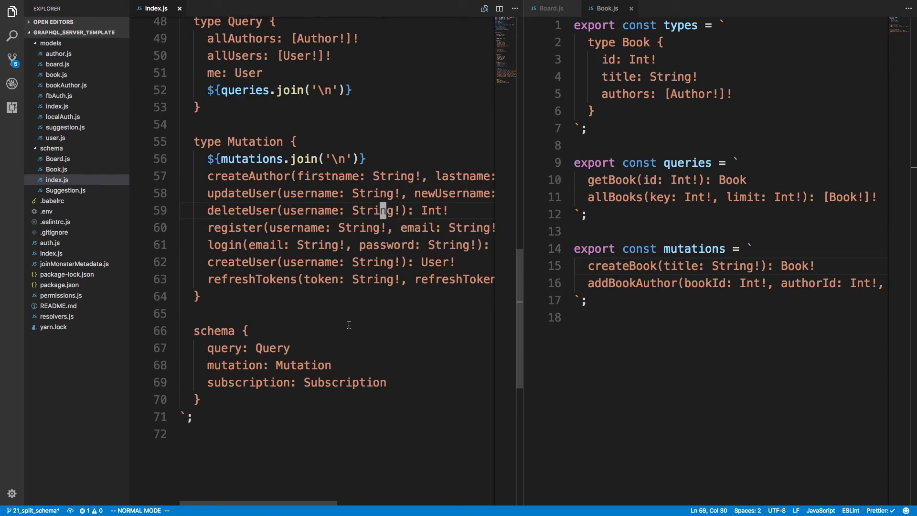
scroll("up", 3)
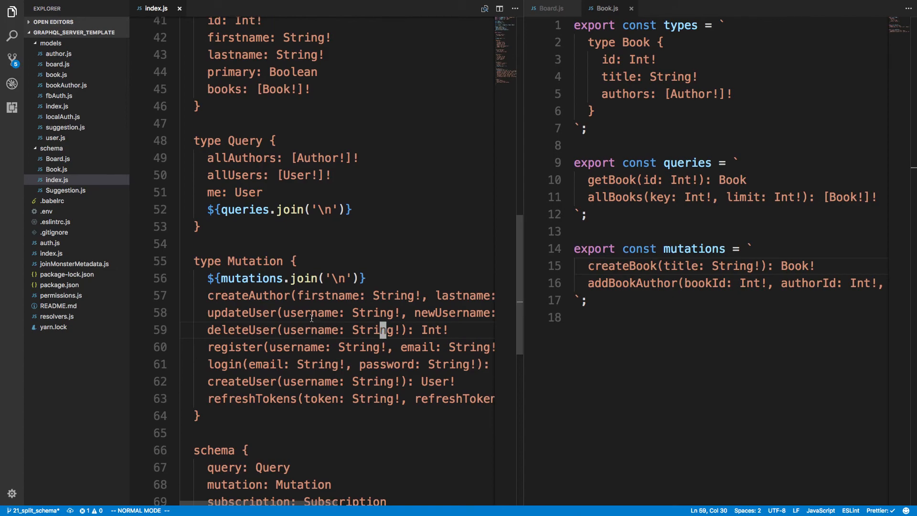
scroll("up", 3)
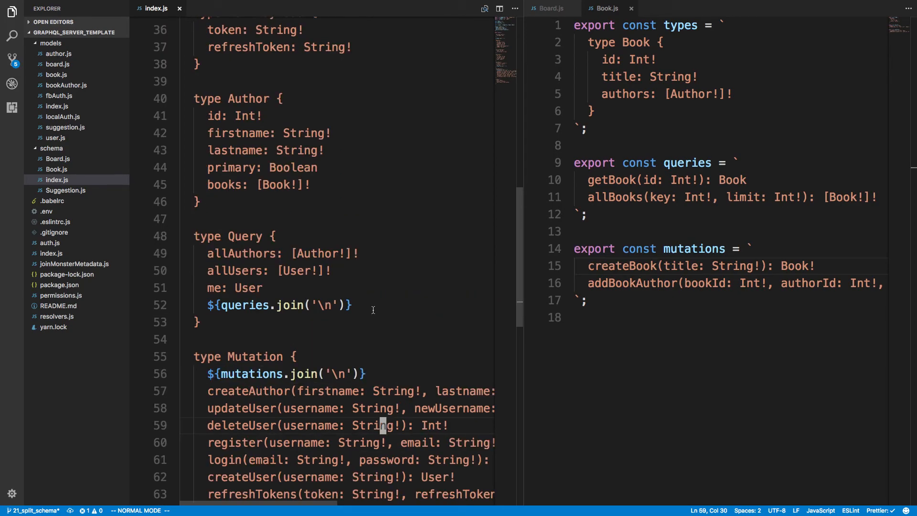
scroll("up", 3)
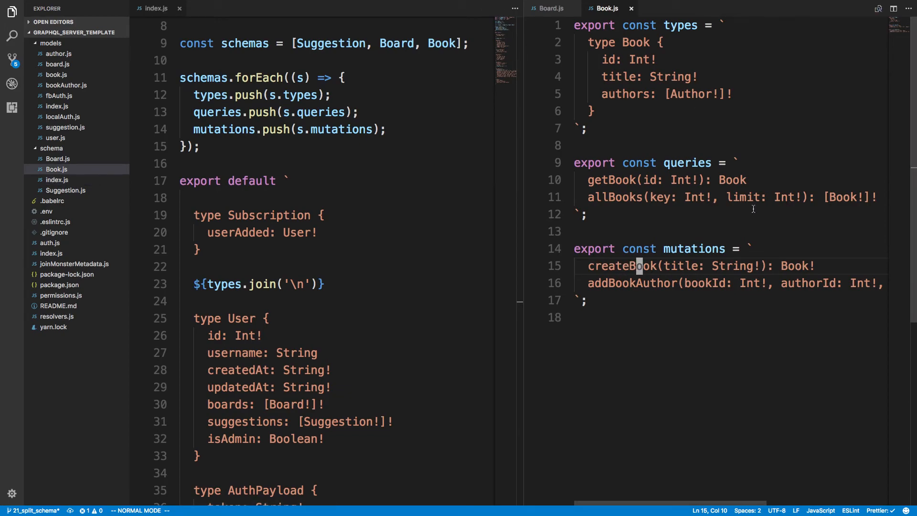
scroll("up", 3)
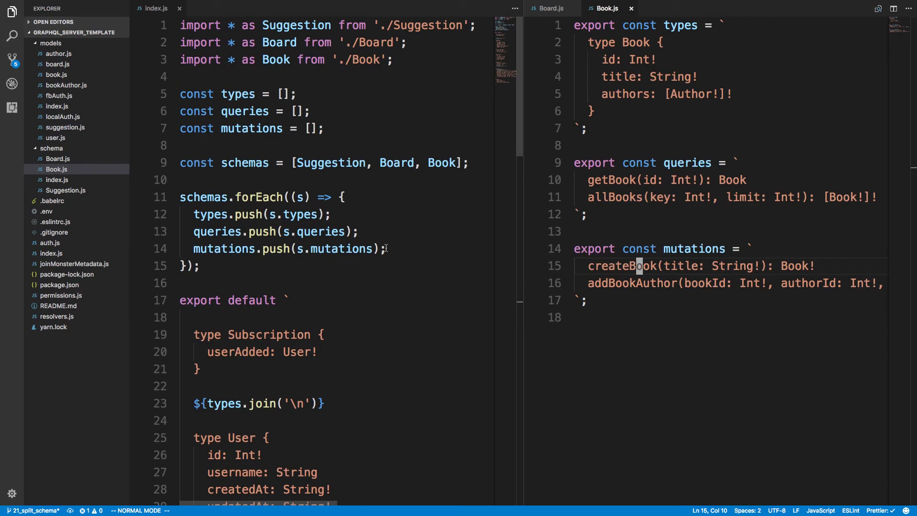
scroll("down", 3)
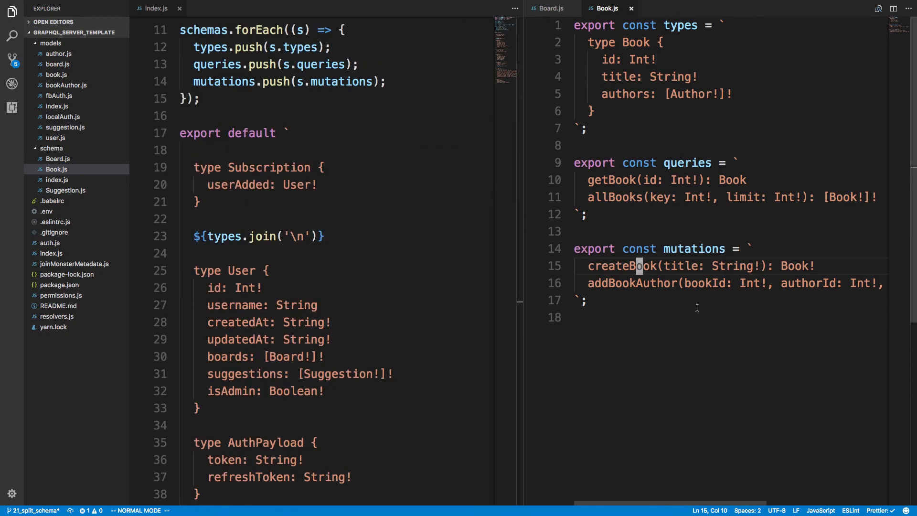
mouse_move(321, 284)
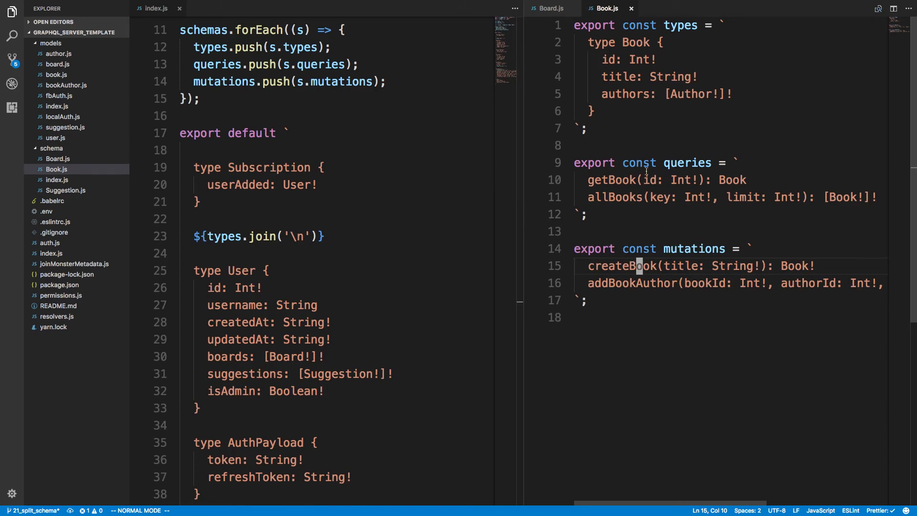
left_click(687, 197)
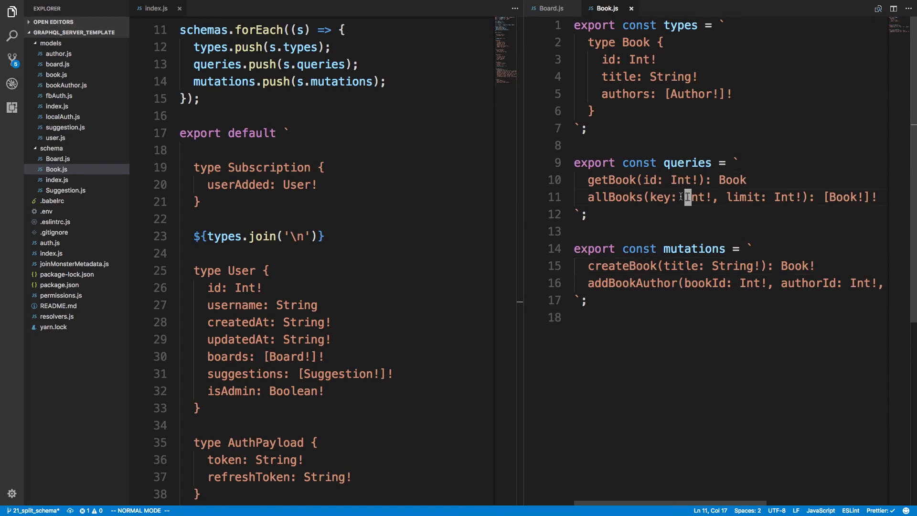
left_click(695, 284)
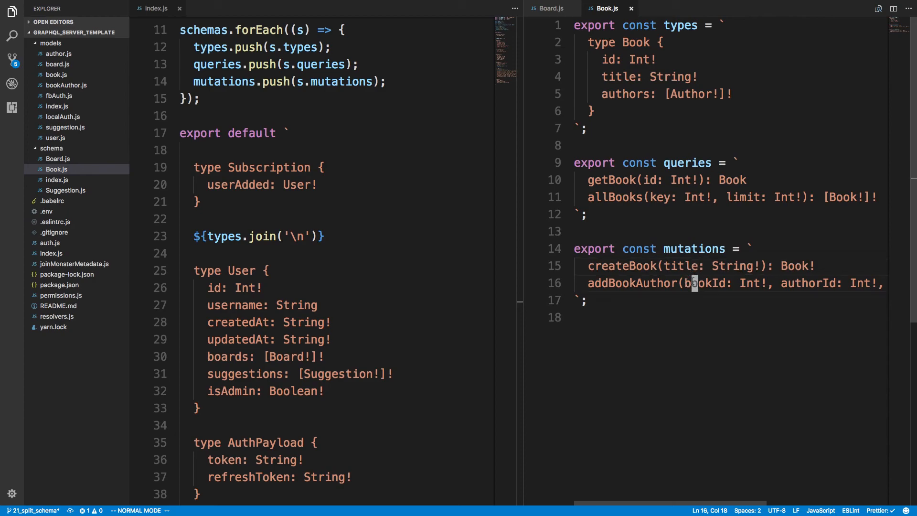
left_click(331, 339)
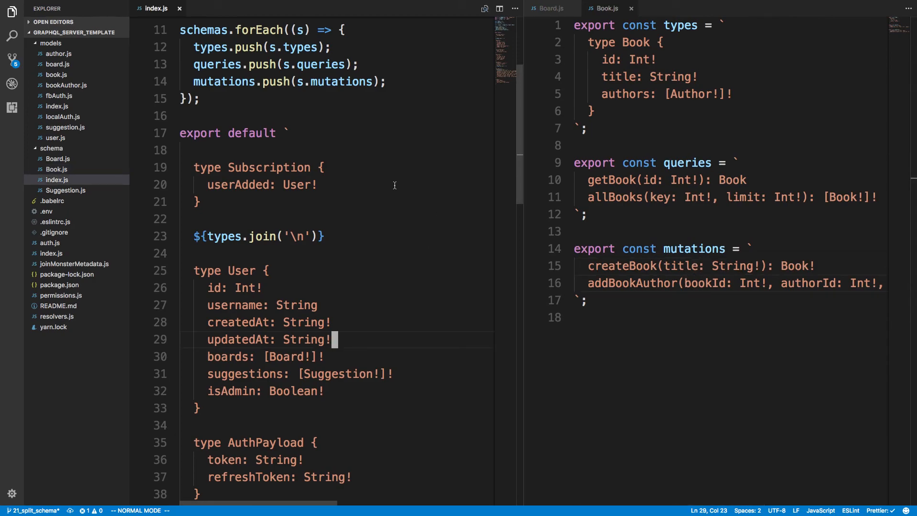
scroll("up", 3)
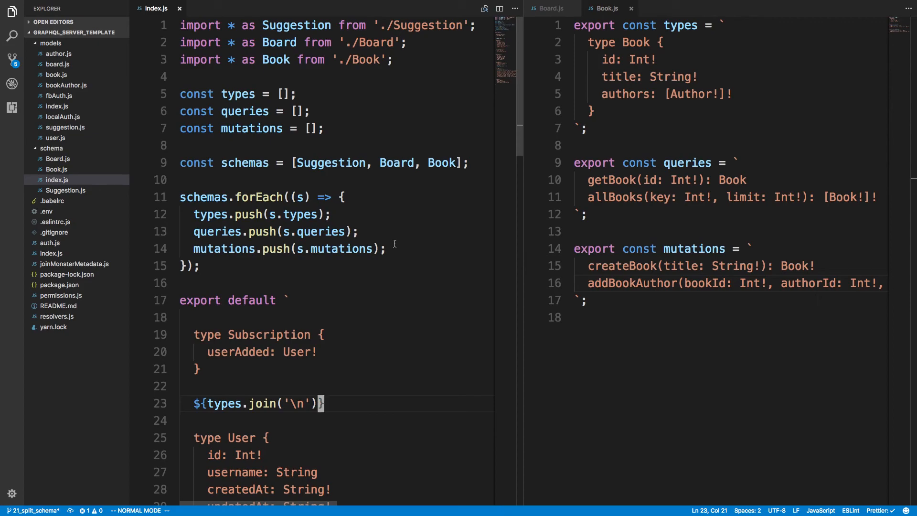
left_click(351, 231)
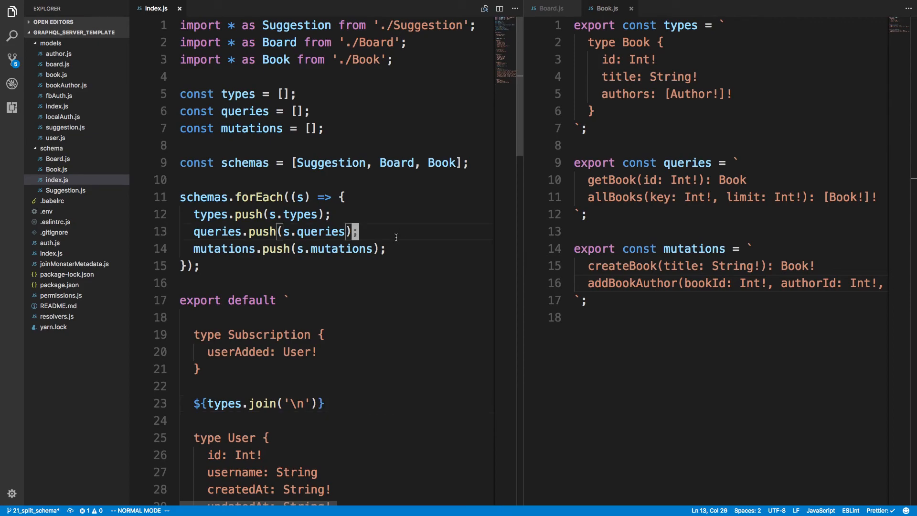
mouse_move(412, 207)
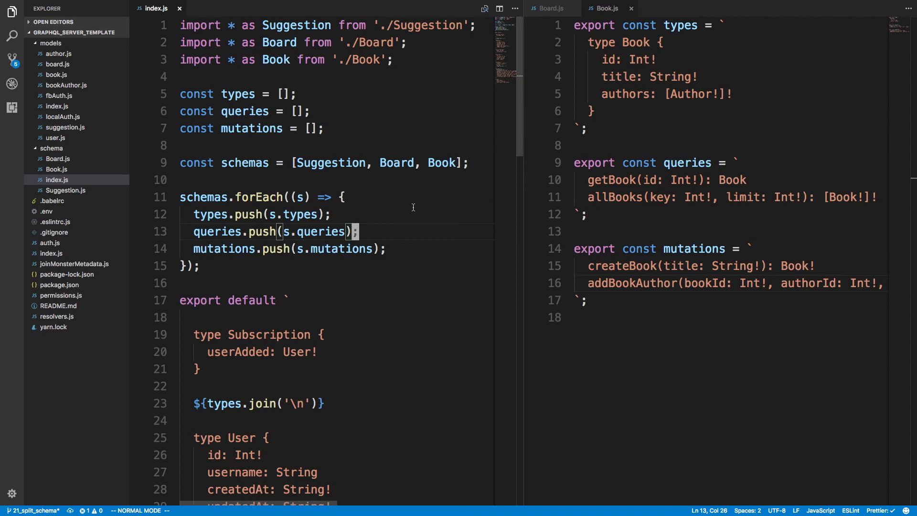
mouse_move(427, 217)
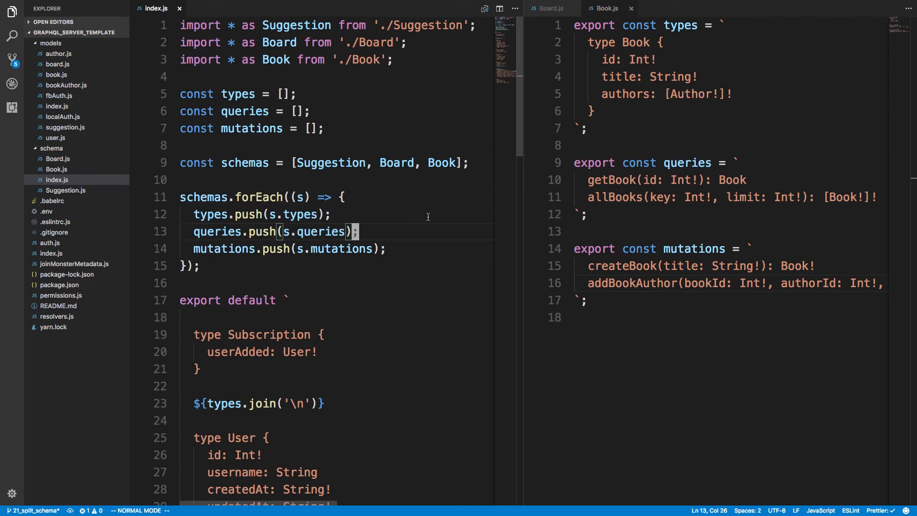
mouse_move(436, 203)
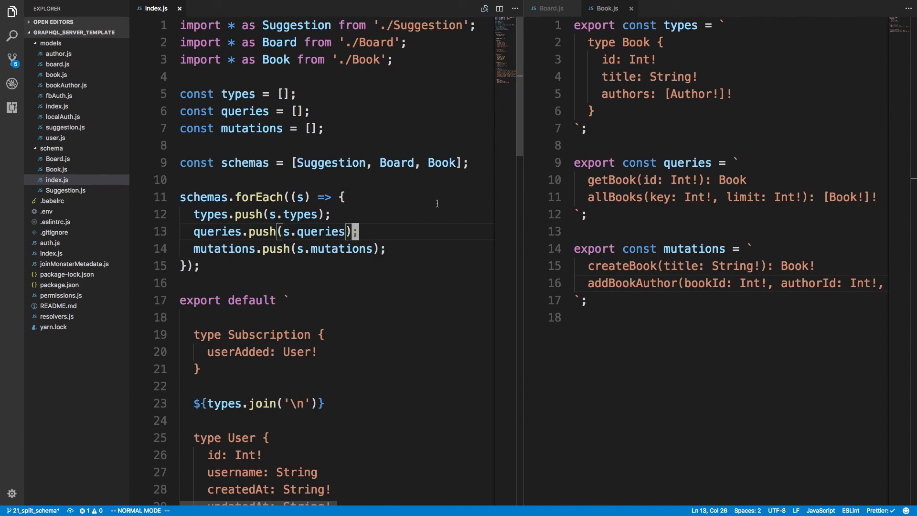